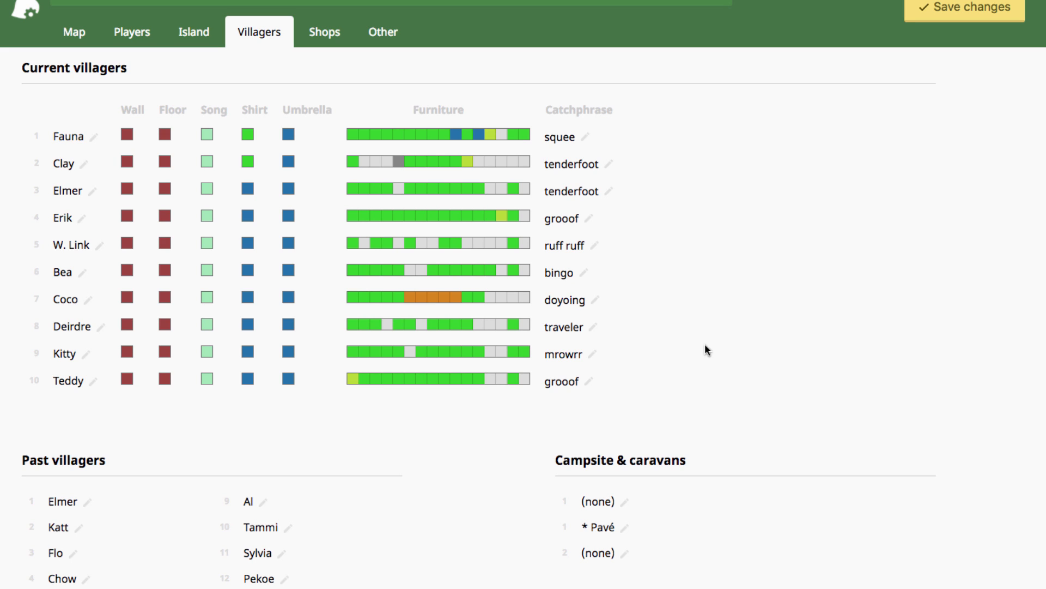
mouse_move(135, 52)
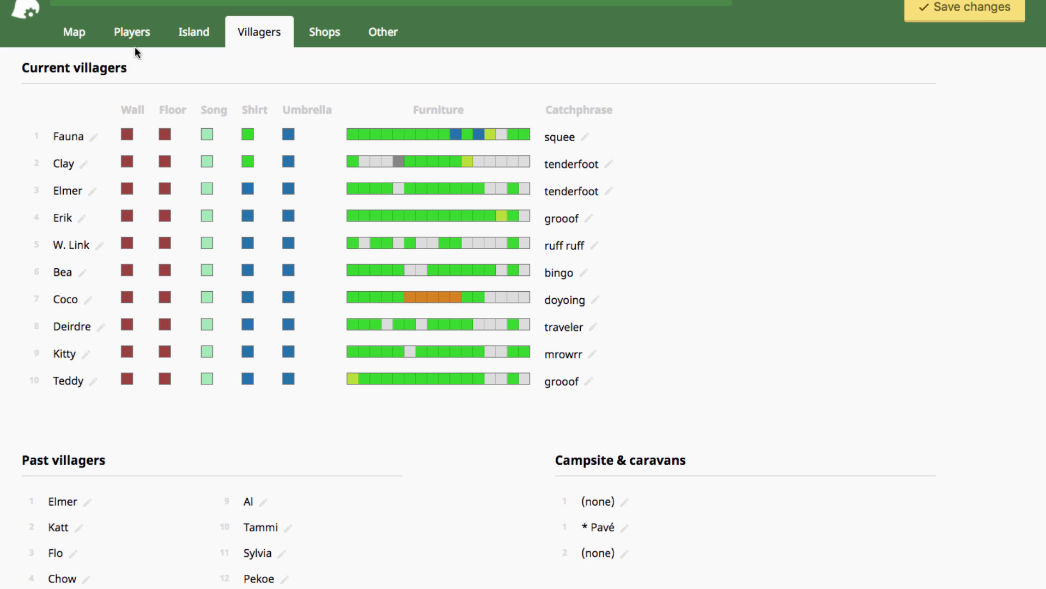
mouse_move(564, 401)
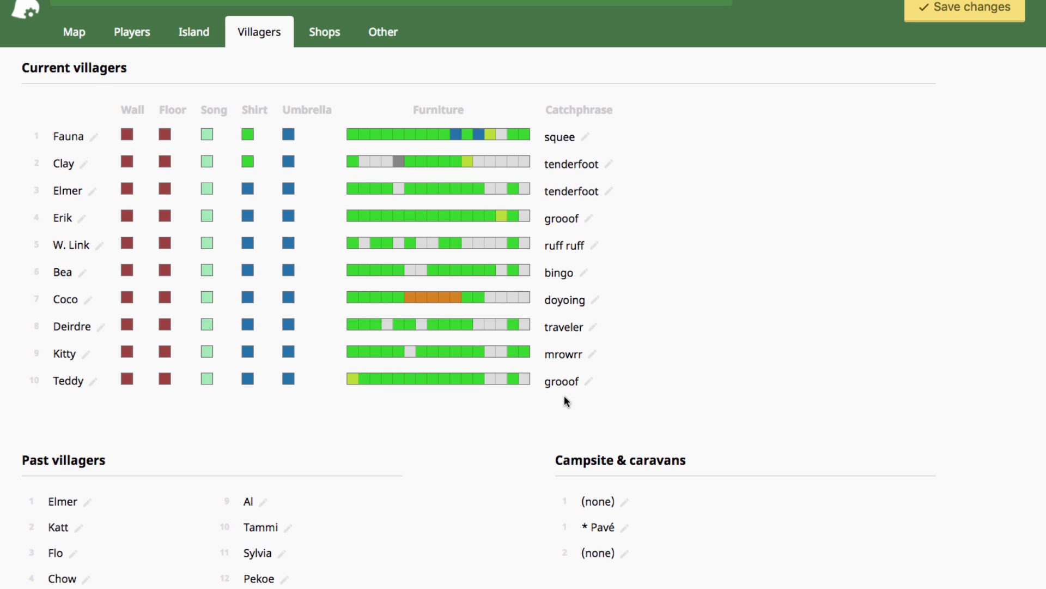
mouse_move(697, 109)
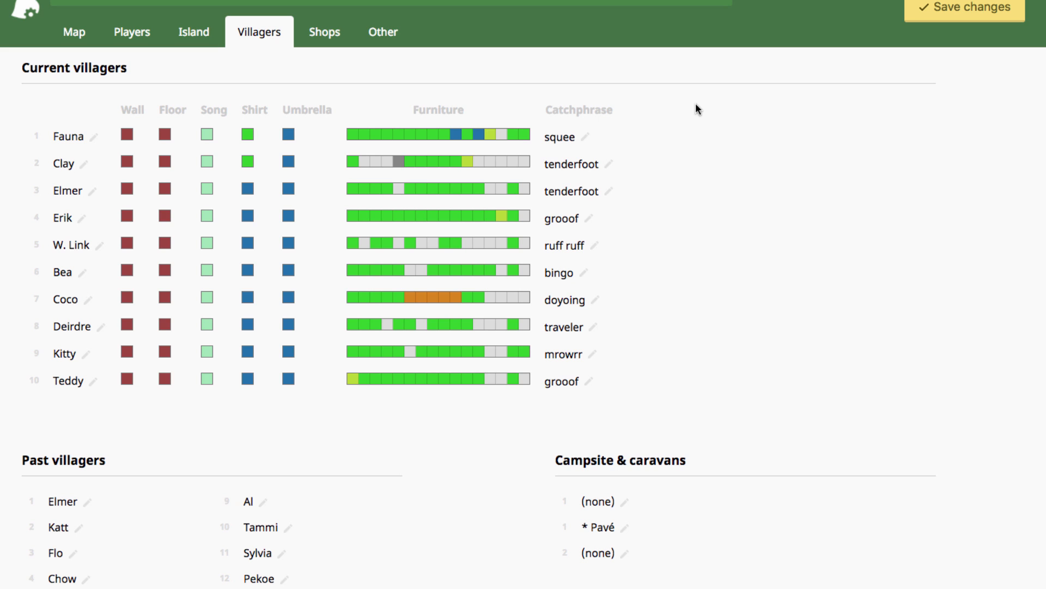
mouse_move(37, 140)
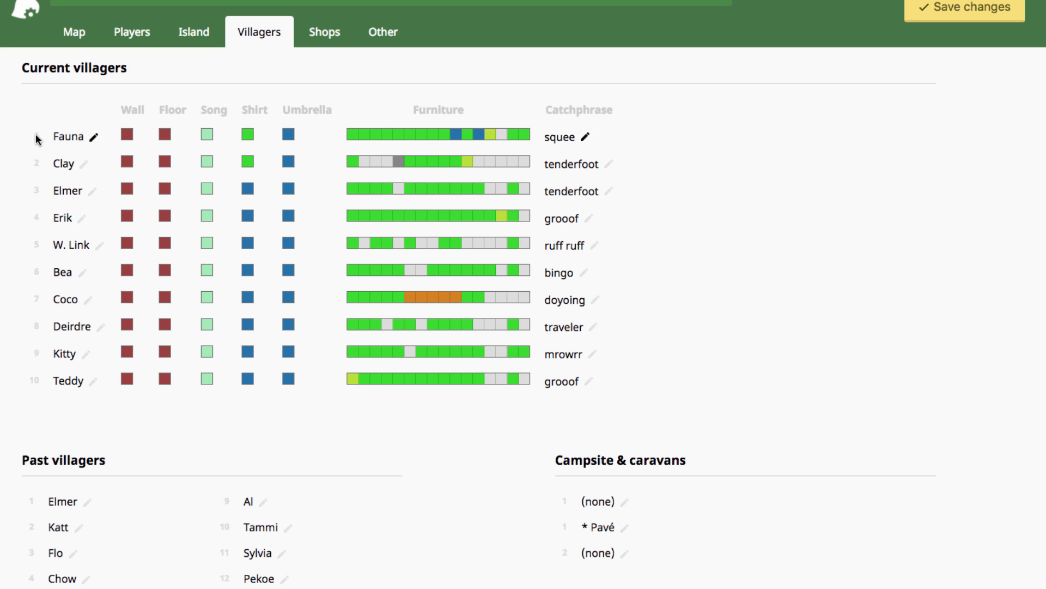
Begin replacing slot-1 villager Fauna and browse the New villager list
click(73, 32)
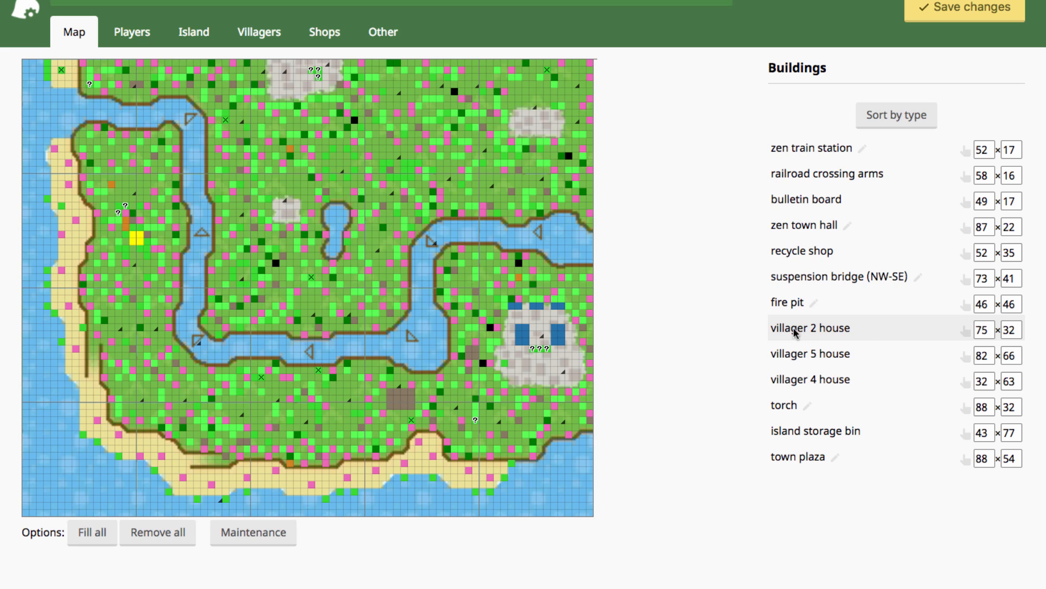
mouse_move(324, 32)
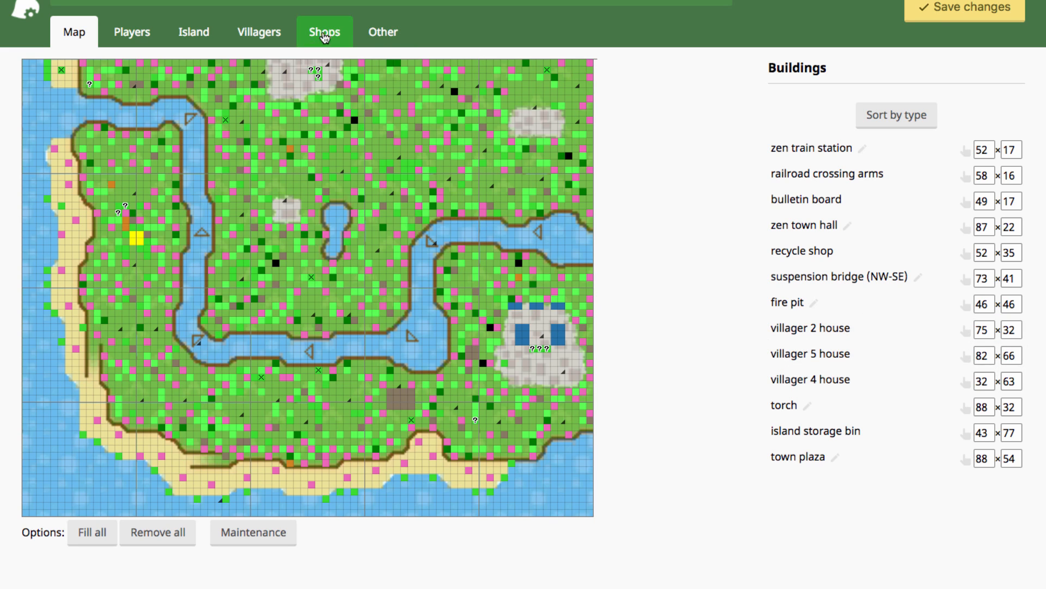
click(260, 32)
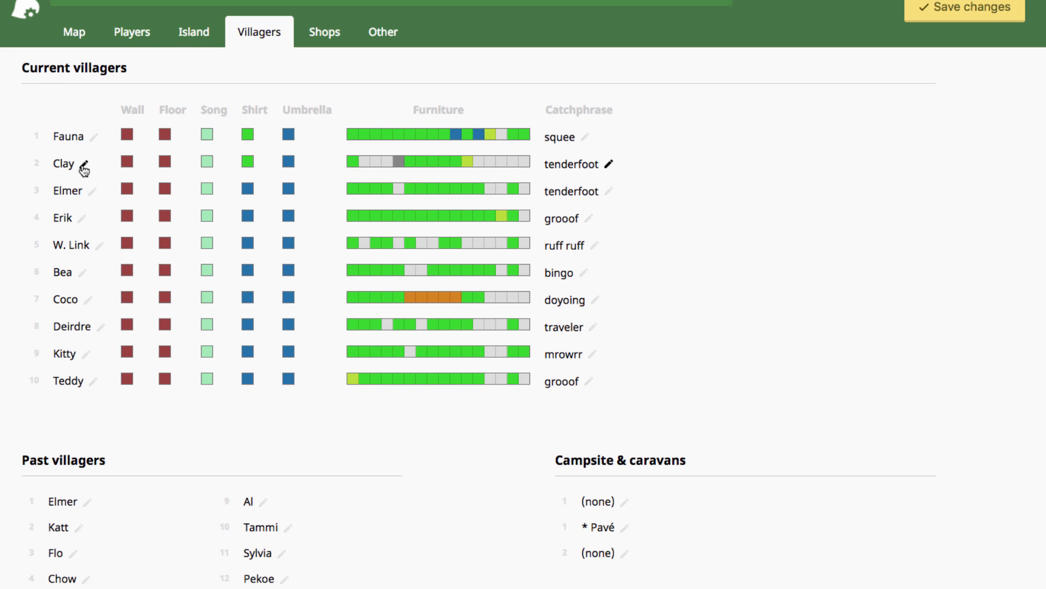
mouse_move(30, 161)
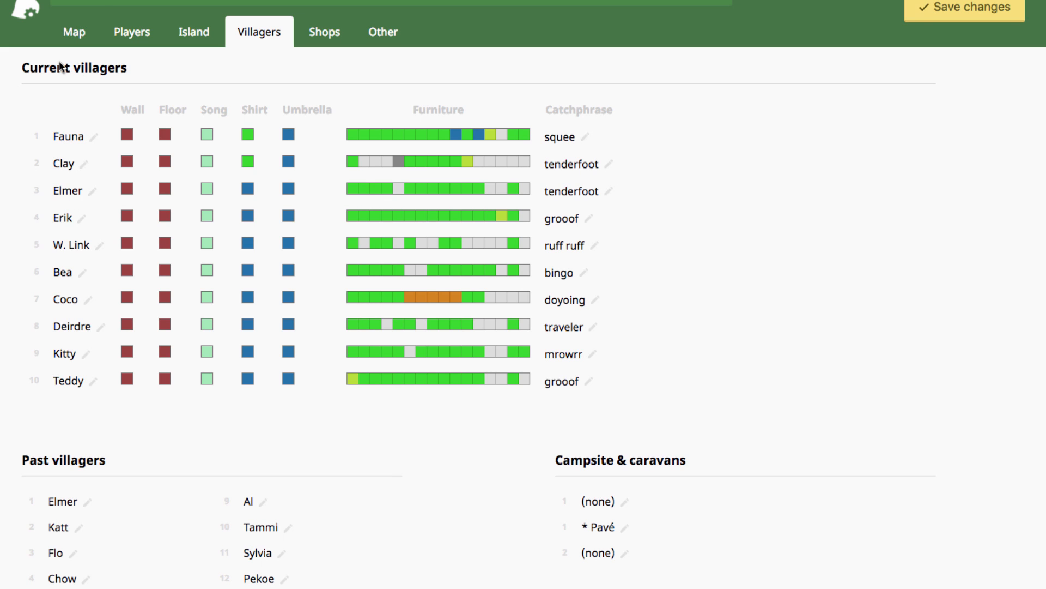
mouse_move(96, 137)
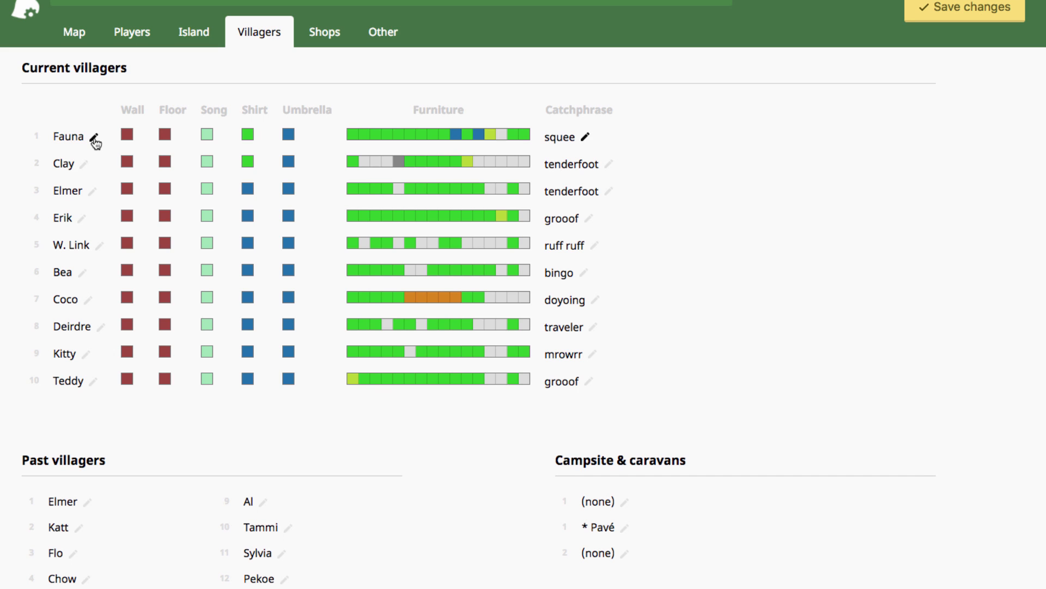
click(94, 137)
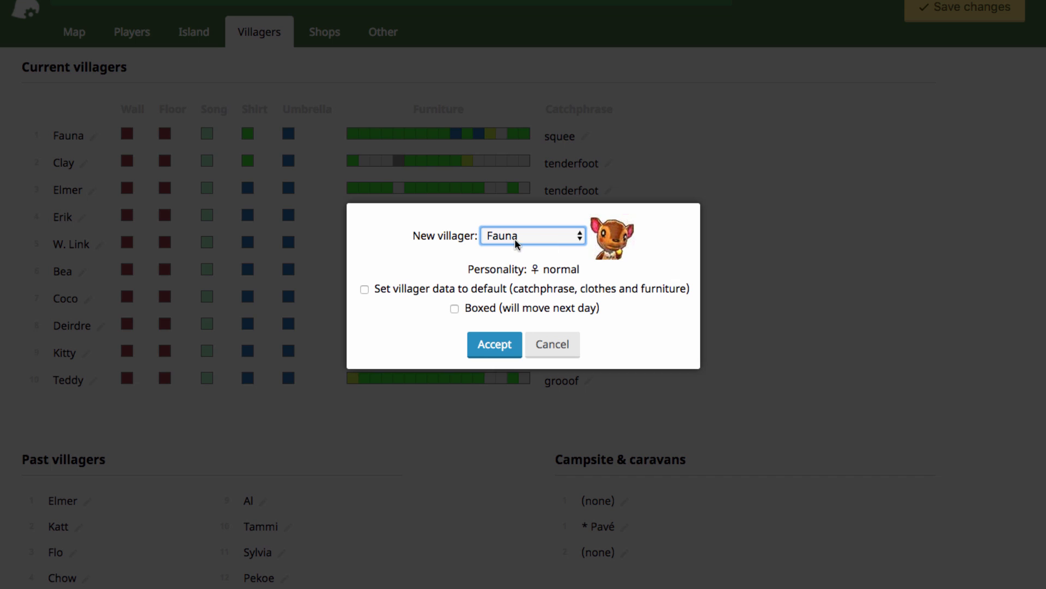
click(532, 236)
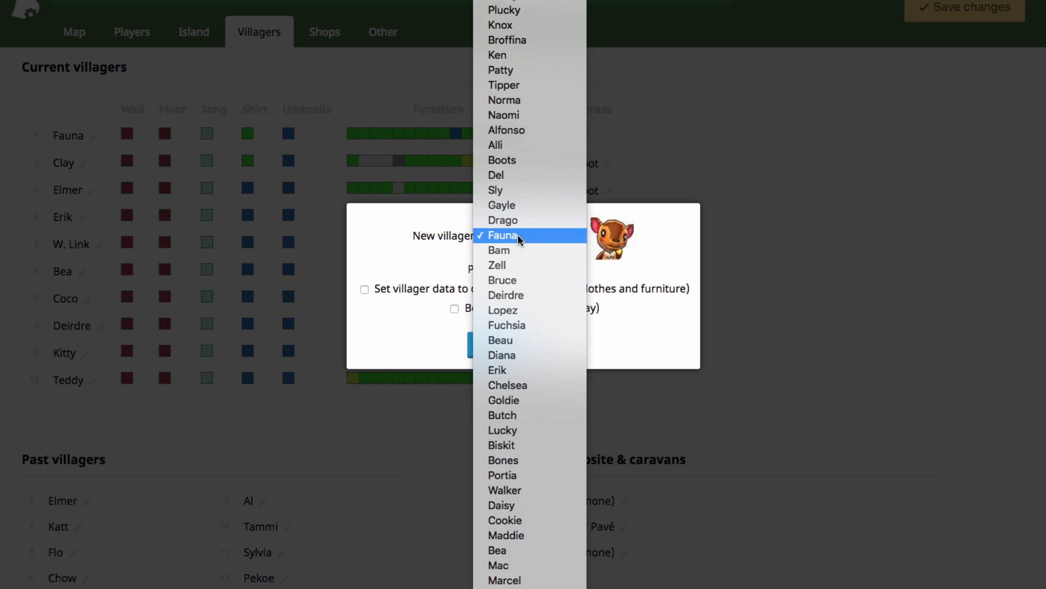
scroll(down, 3)
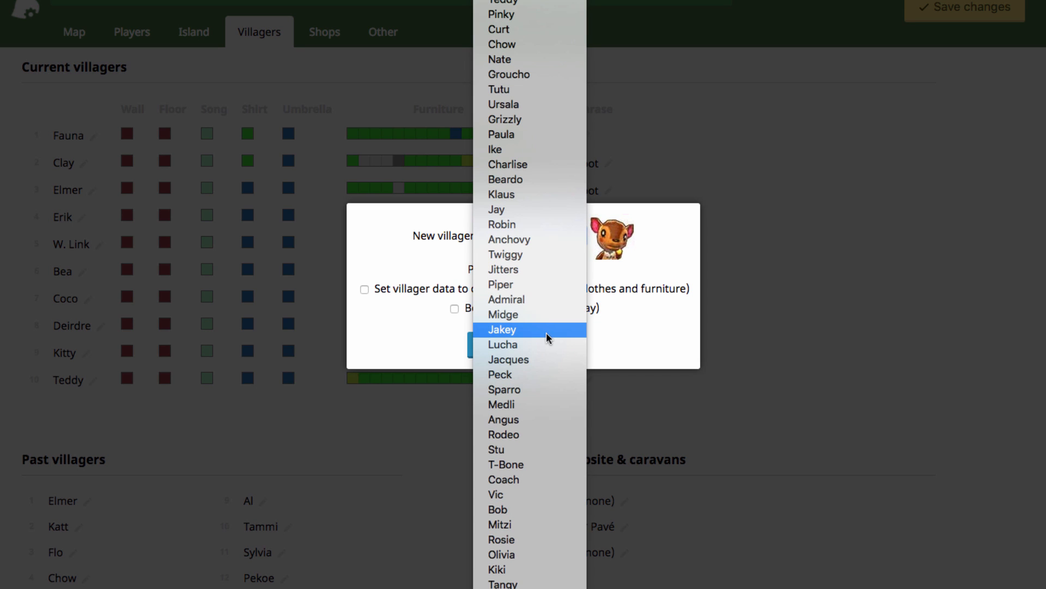
scroll(down, 3)
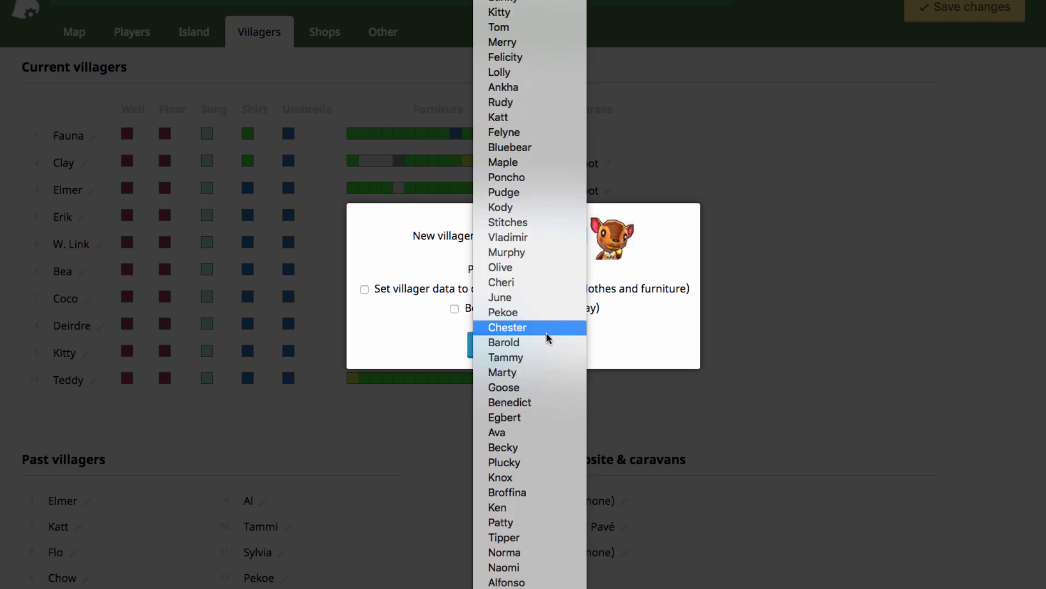
scroll(up, 3)
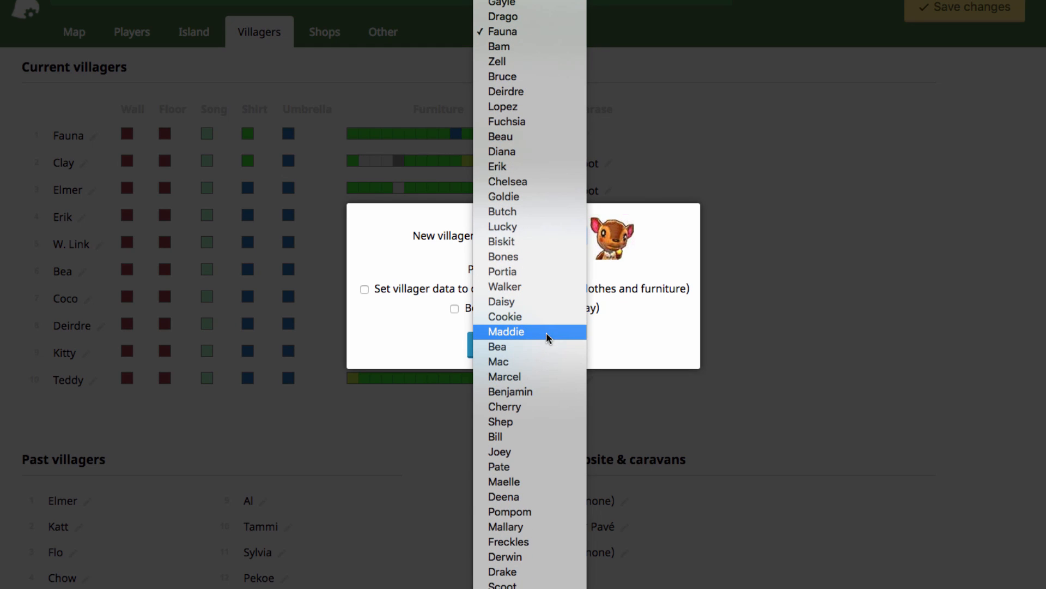
click(364, 289)
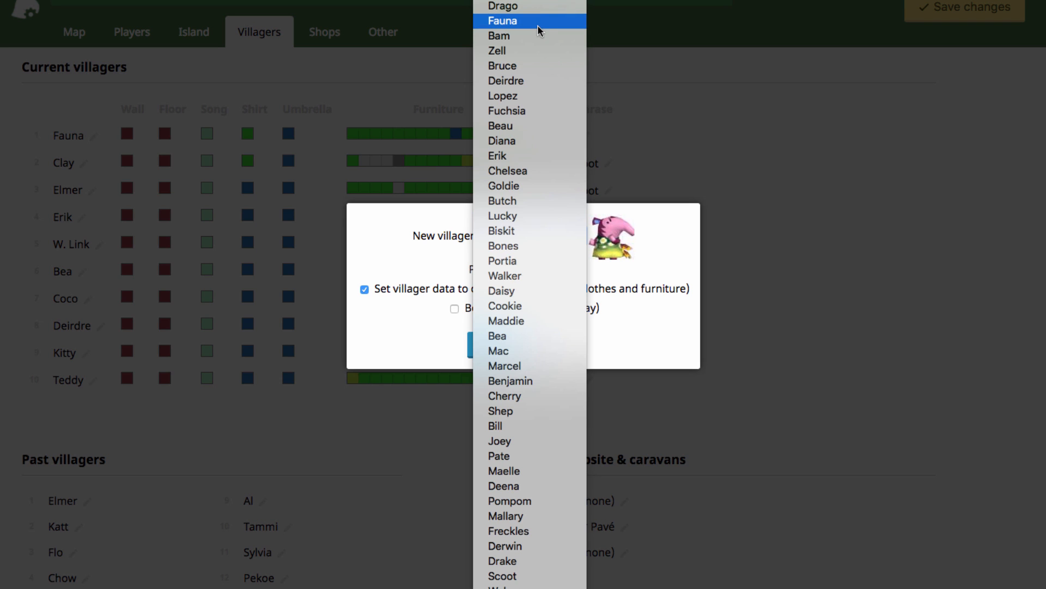
mouse_move(529, 200)
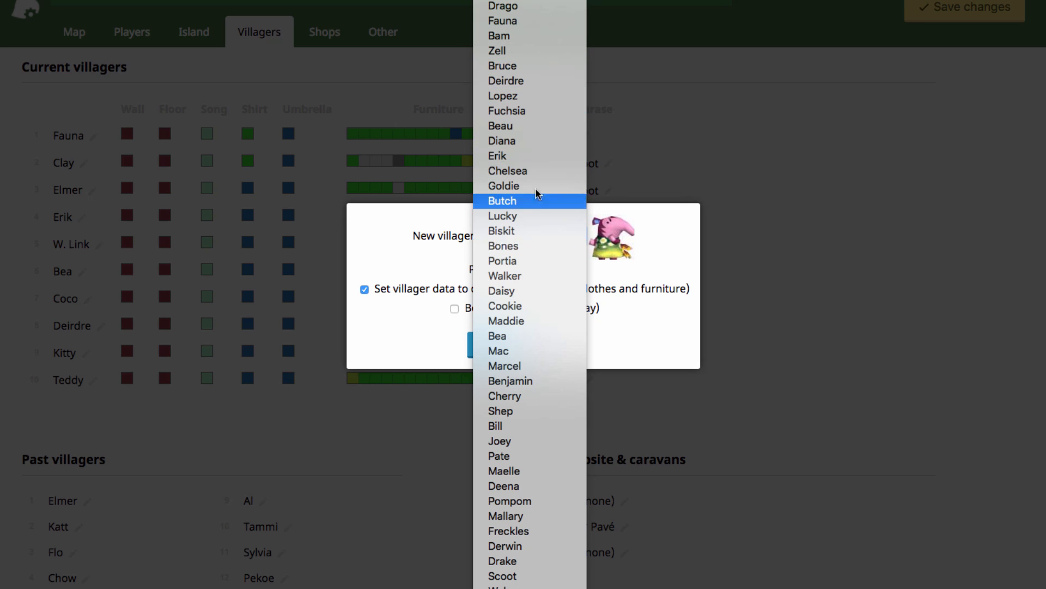
mouse_move(543, 210)
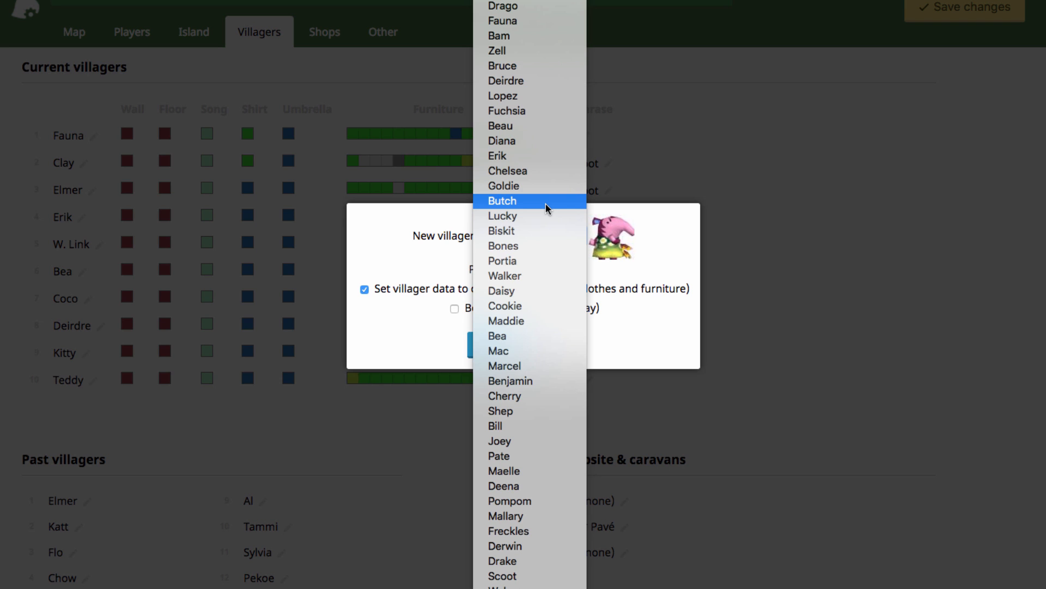
Choose Marshal (smug) from the villager list as Fauna's replacement
scroll(up, 3)
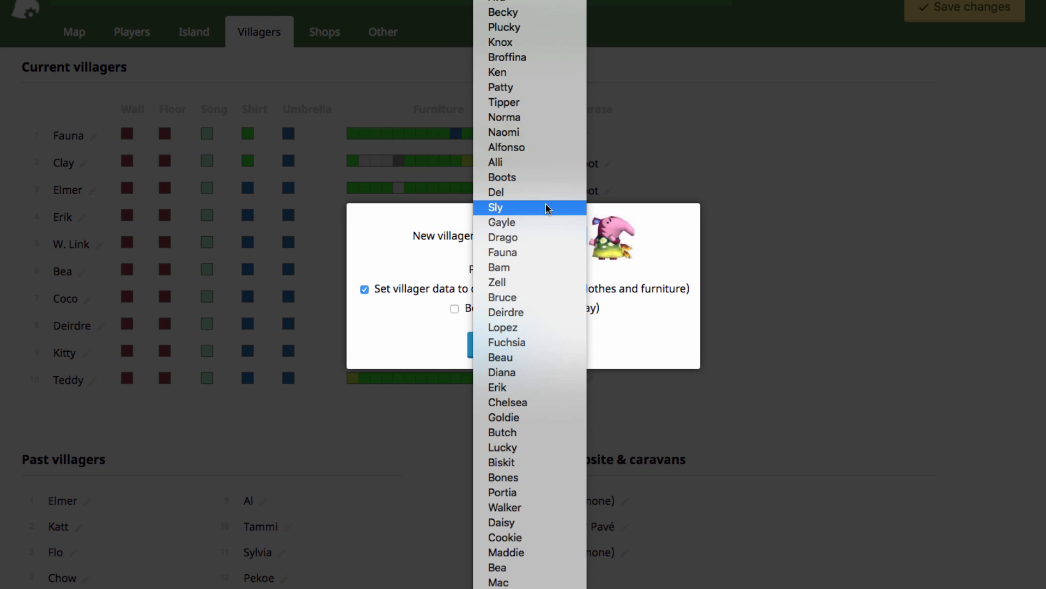
scroll(down, 3)
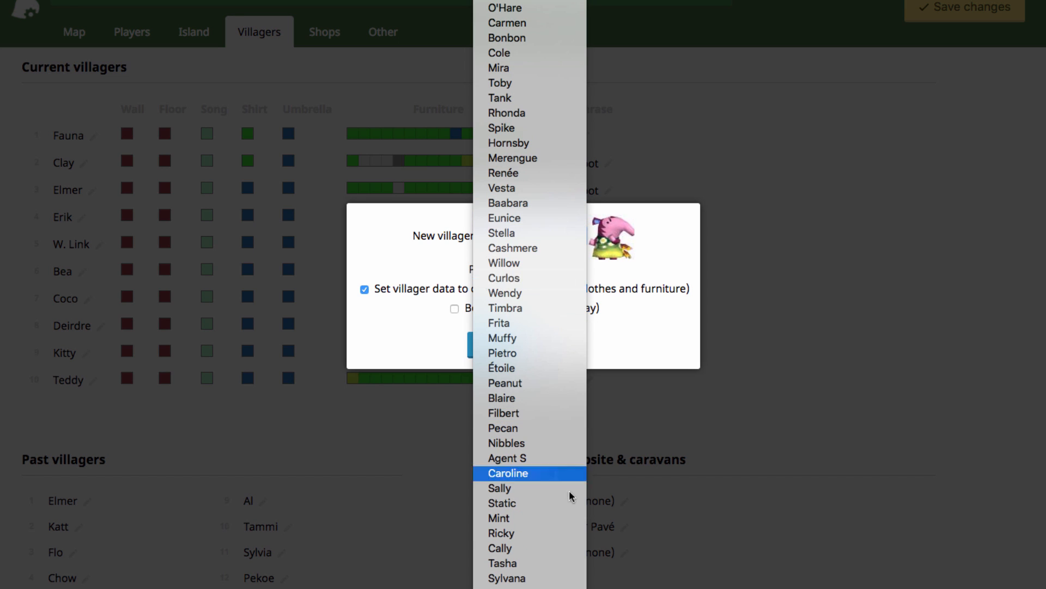
scroll(down, 3)
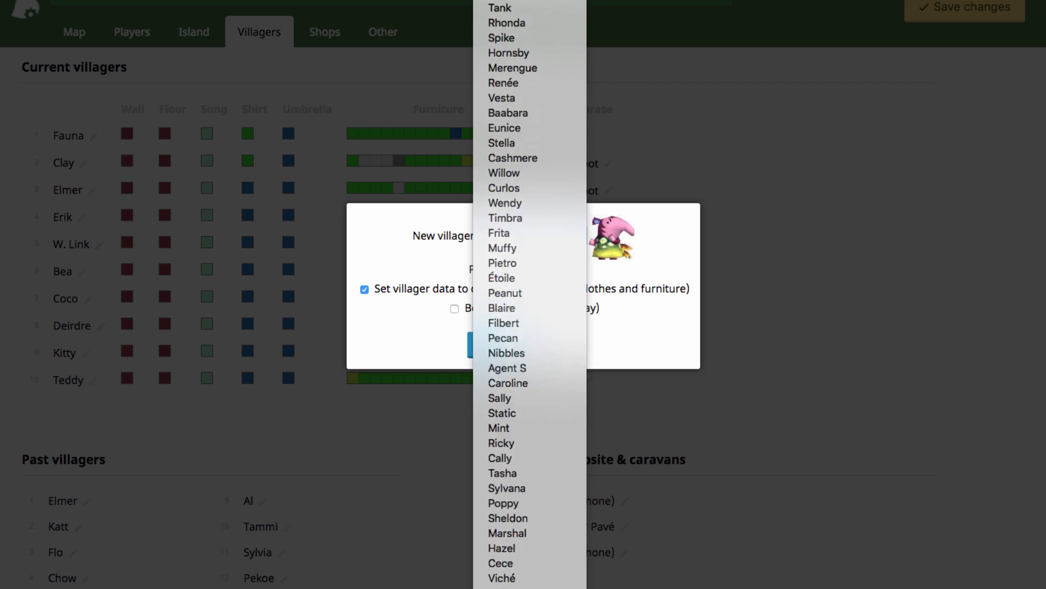
click(507, 533)
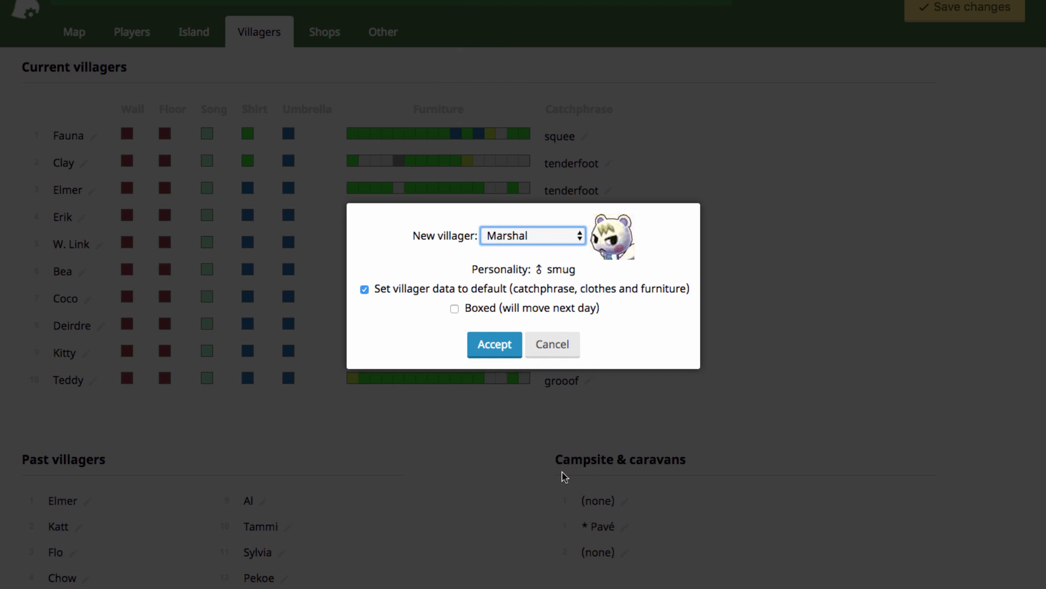
mouse_move(536, 257)
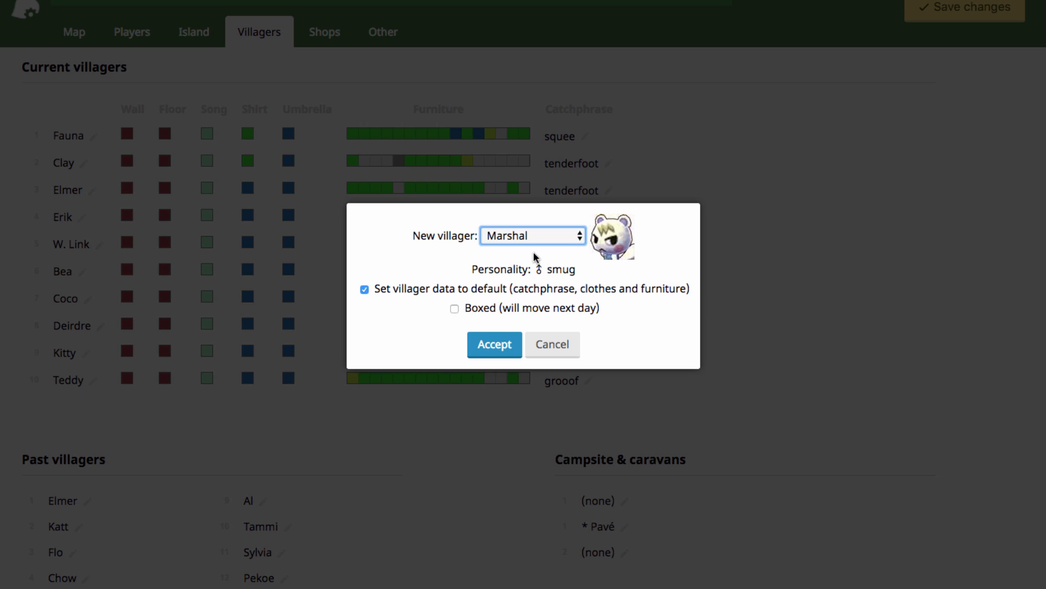
mouse_move(578, 273)
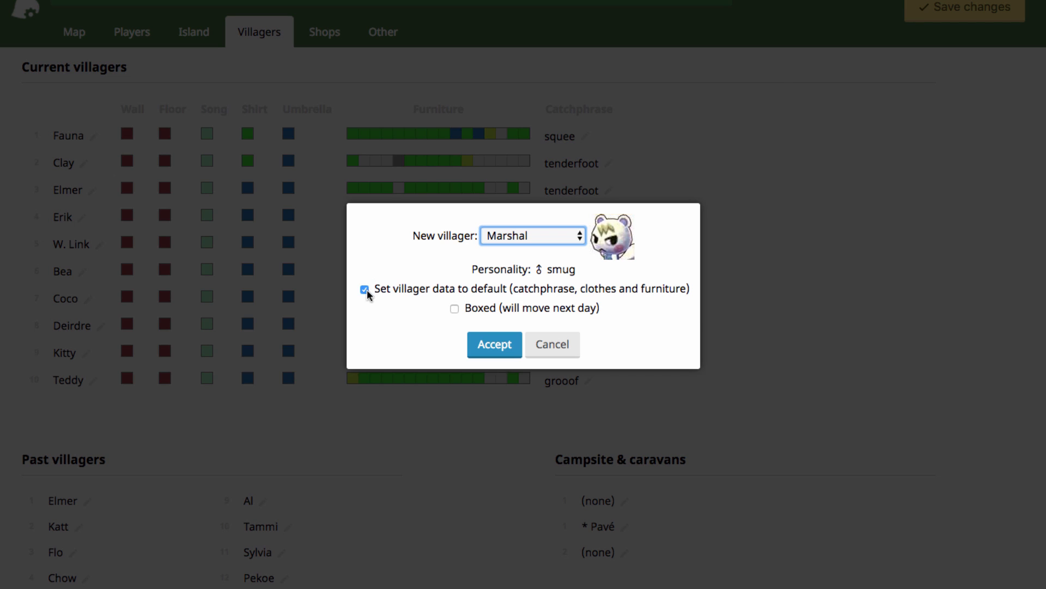
Keep 'Set villager data to default' ticked and leave 'Boxed' off after toggling it
click(365, 289)
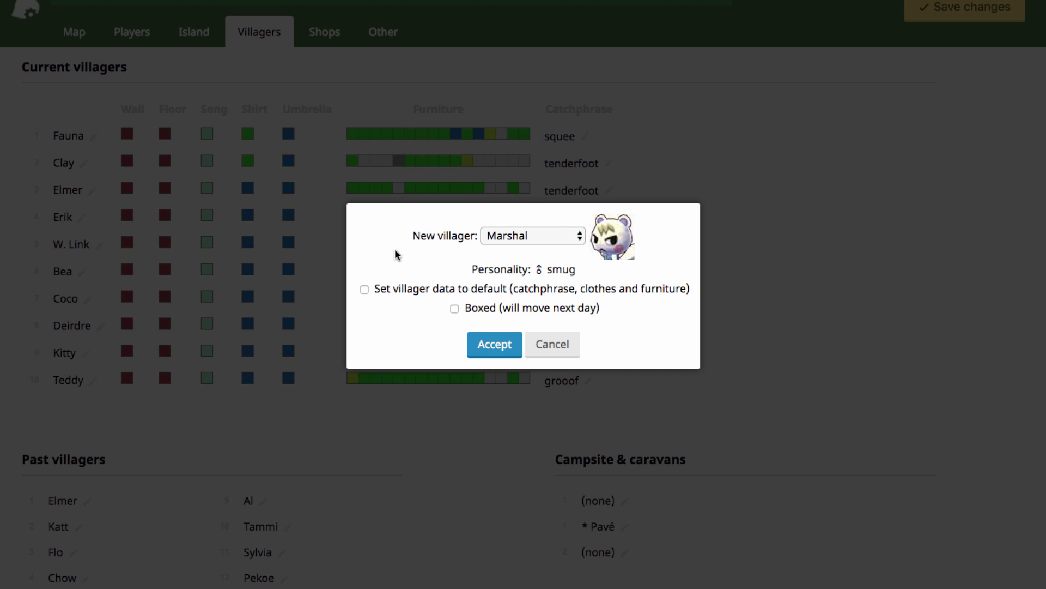
mouse_move(514, 242)
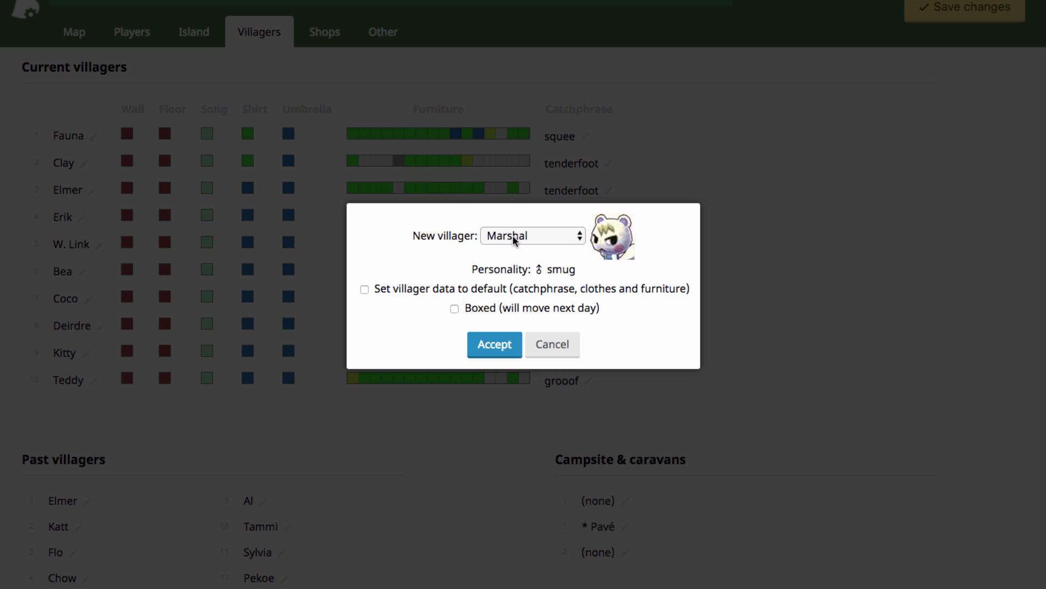
mouse_move(54, 145)
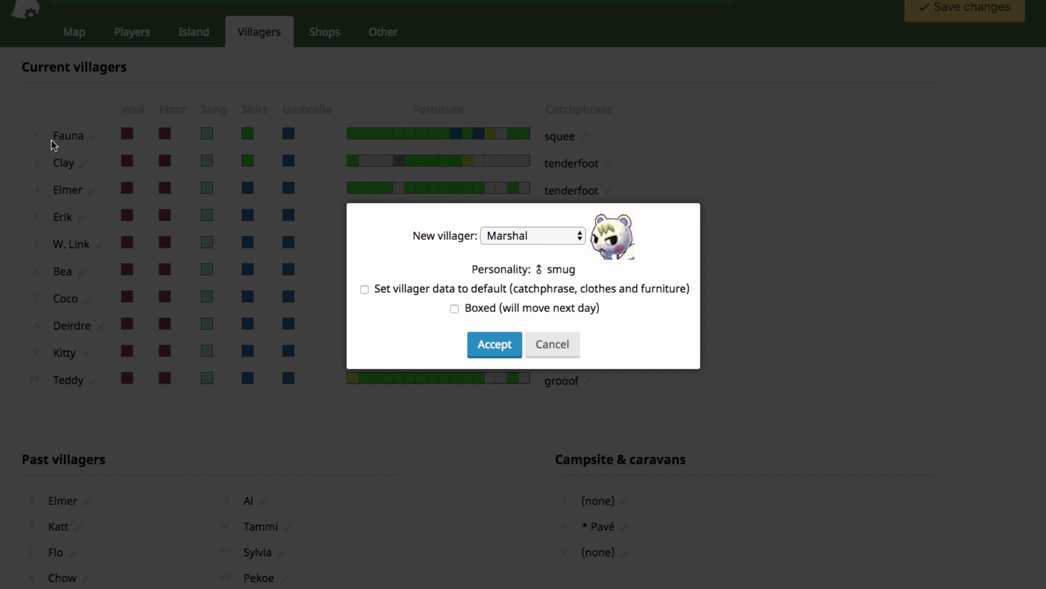
mouse_move(31, 140)
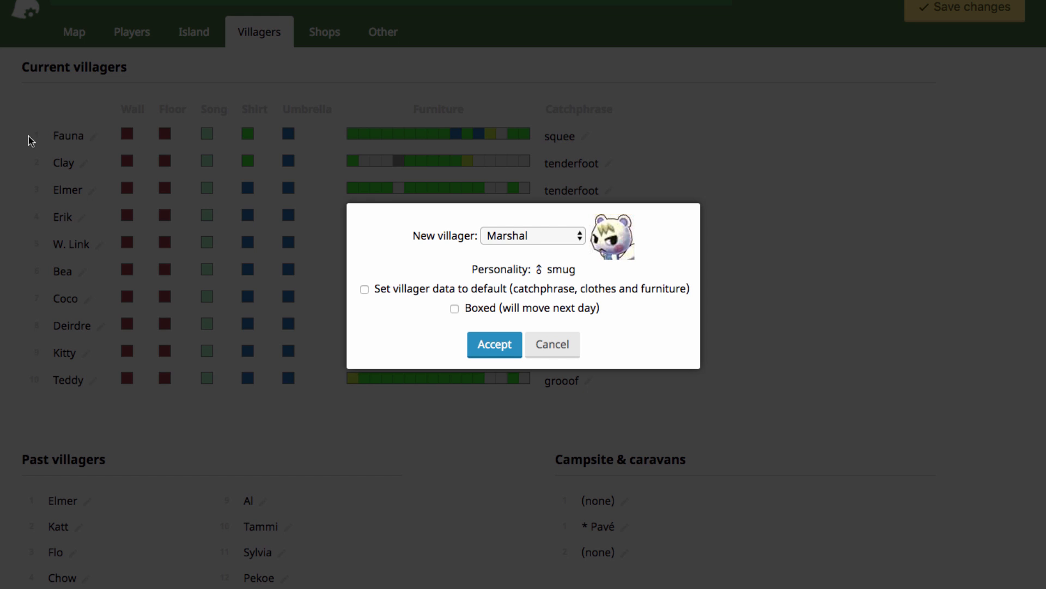
mouse_move(48, 122)
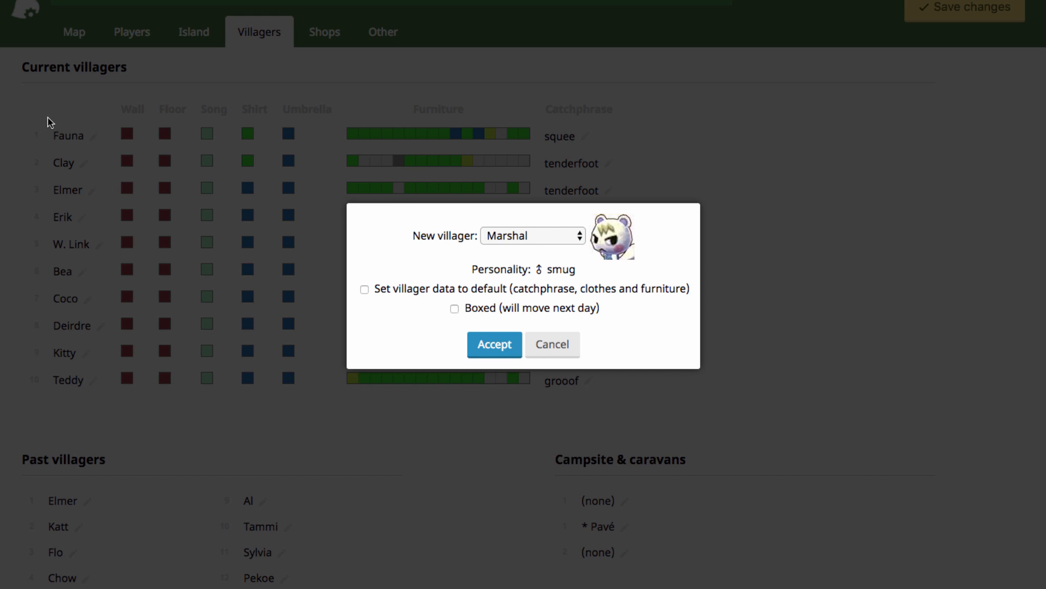
mouse_move(599, 248)
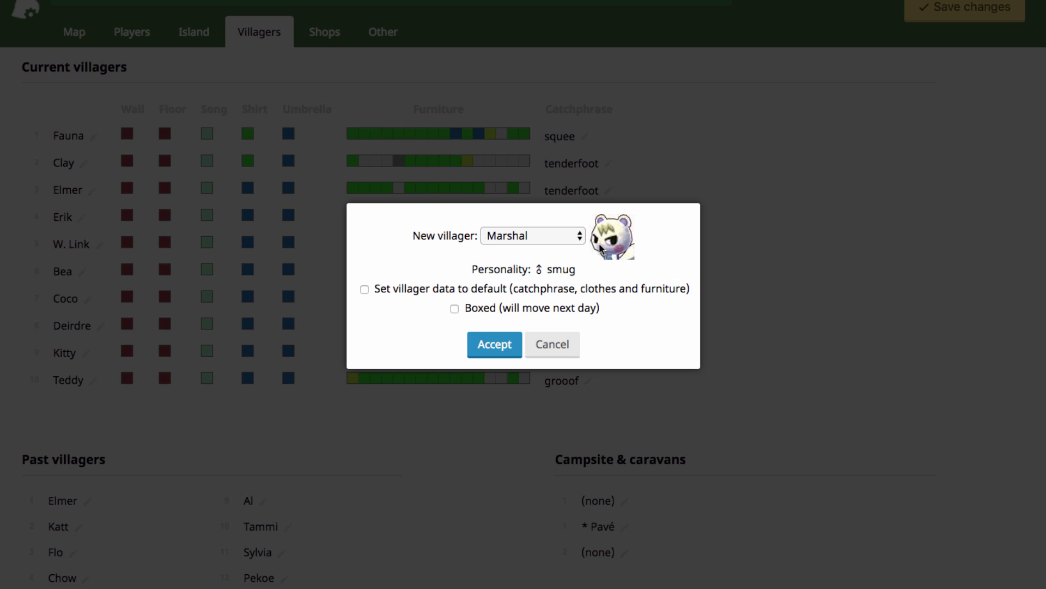
mouse_move(414, 162)
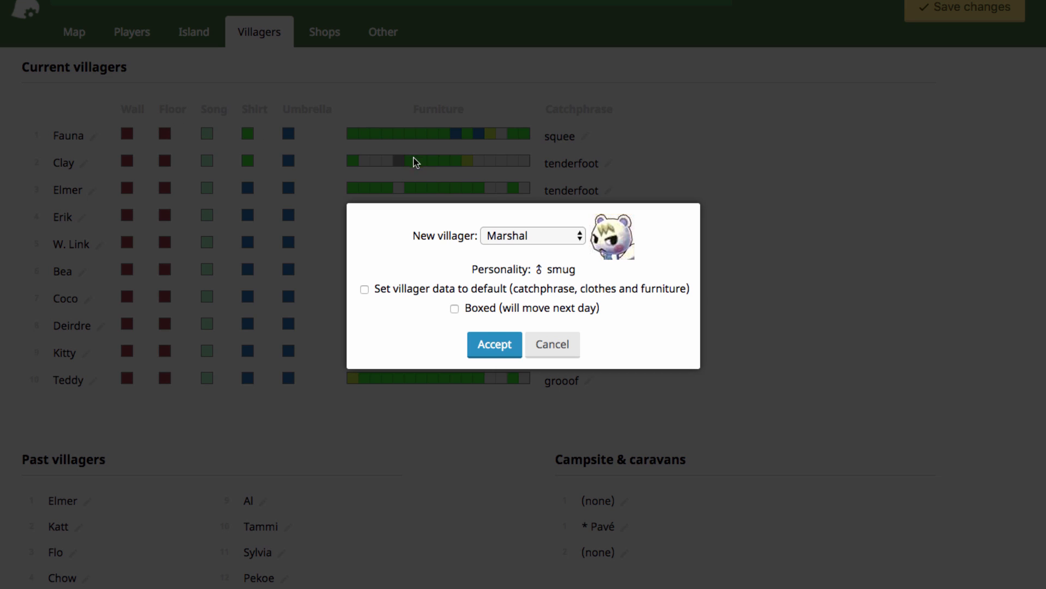
mouse_move(520, 152)
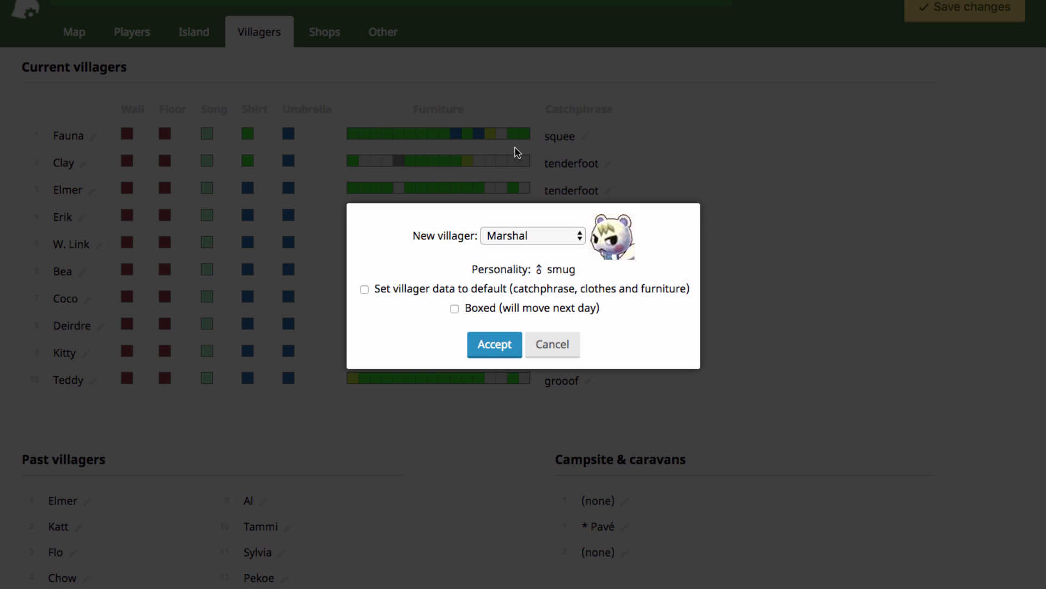
mouse_move(397, 307)
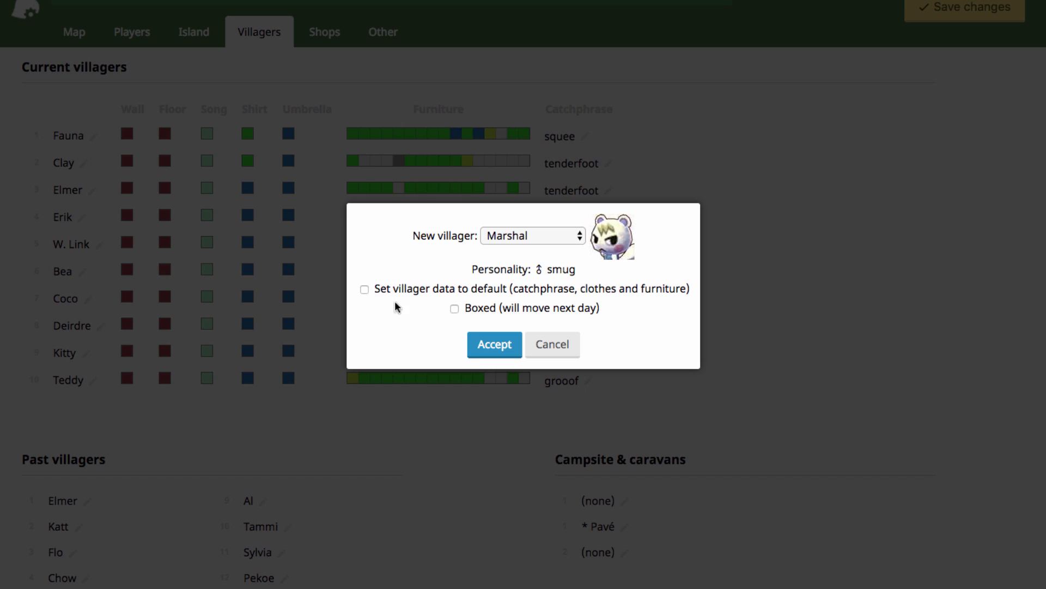
click(364, 288)
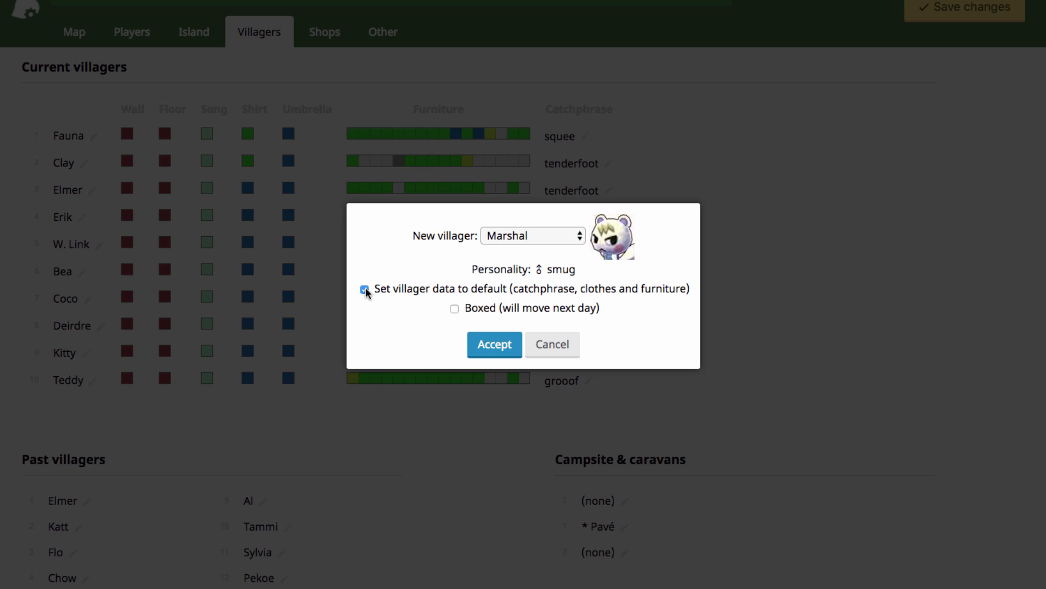
mouse_move(367, 299)
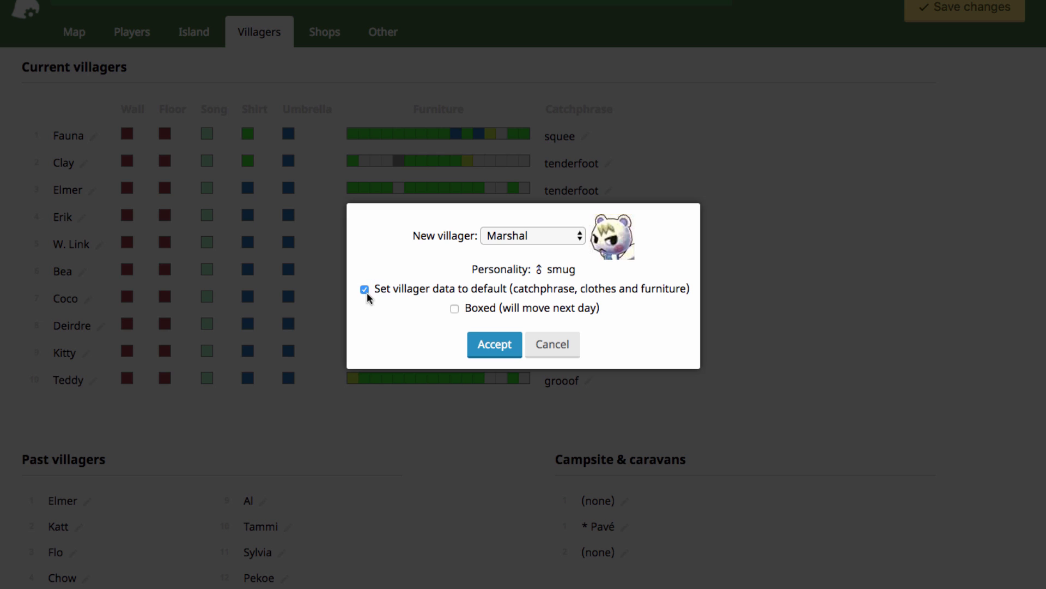
mouse_move(455, 313)
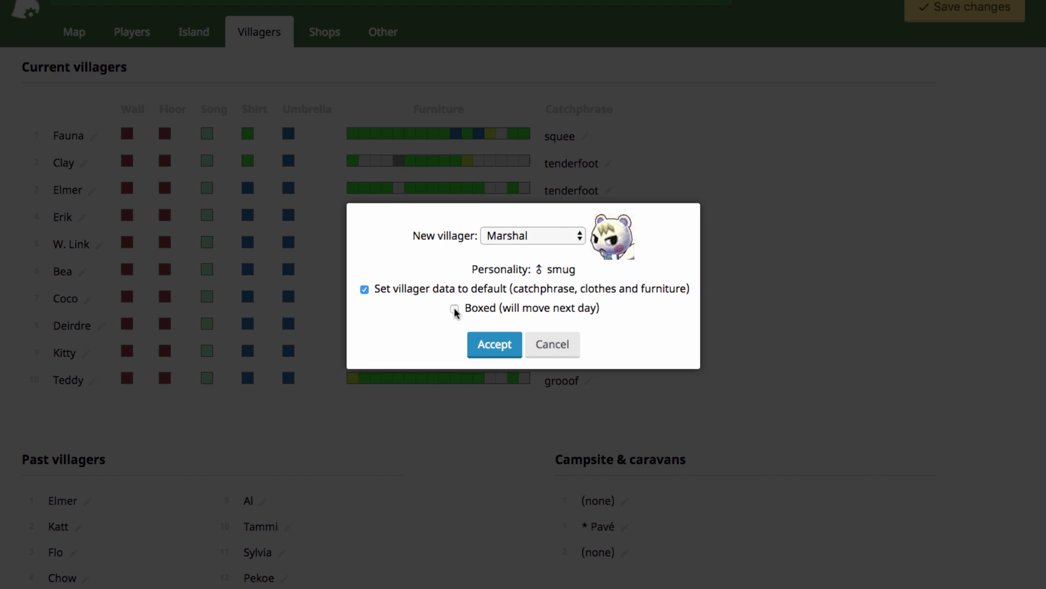
click(453, 311)
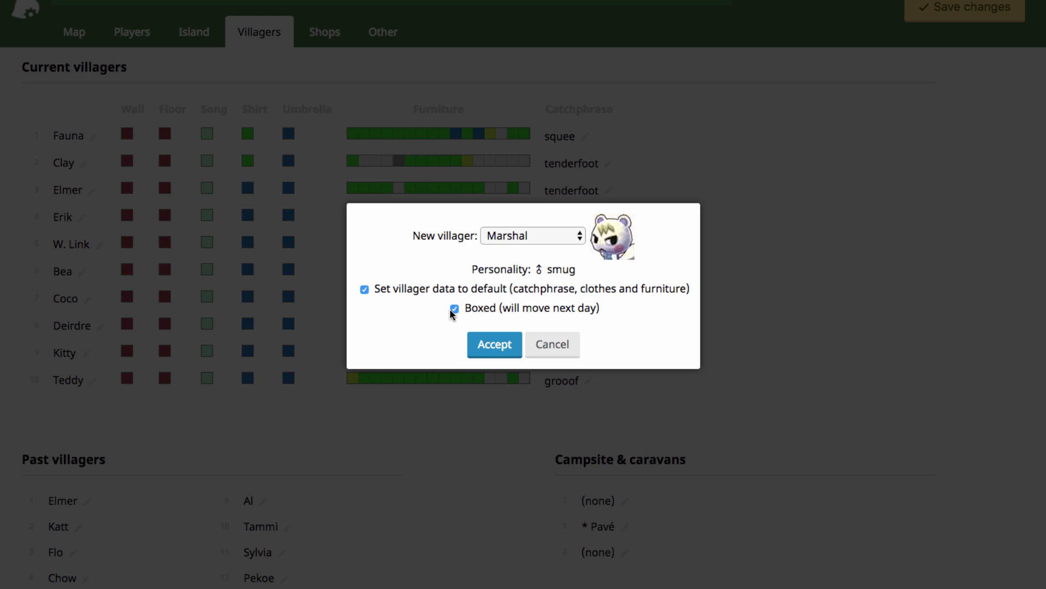
mouse_move(482, 319)
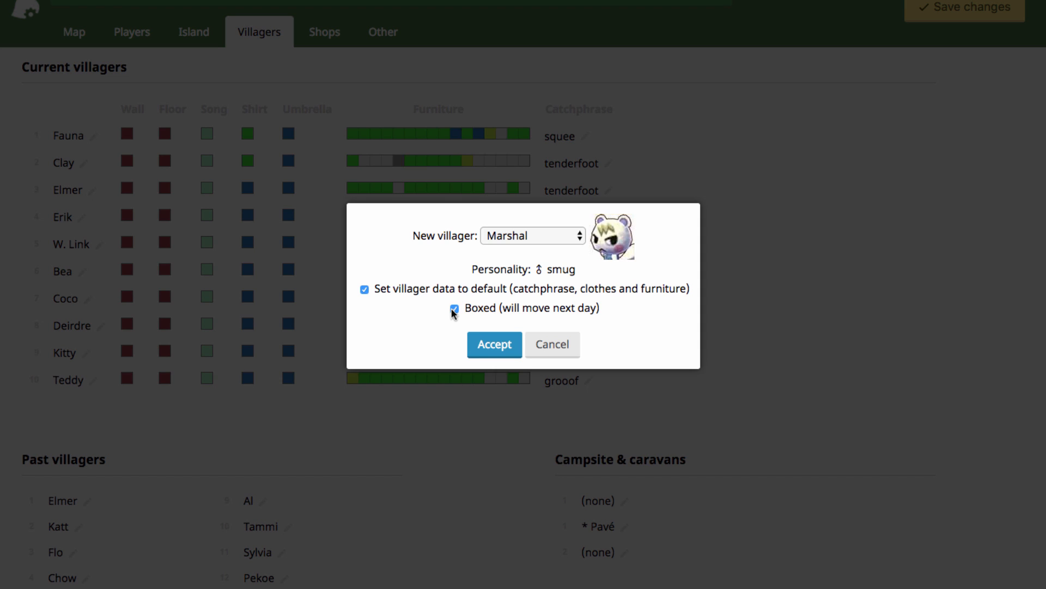
mouse_move(457, 314)
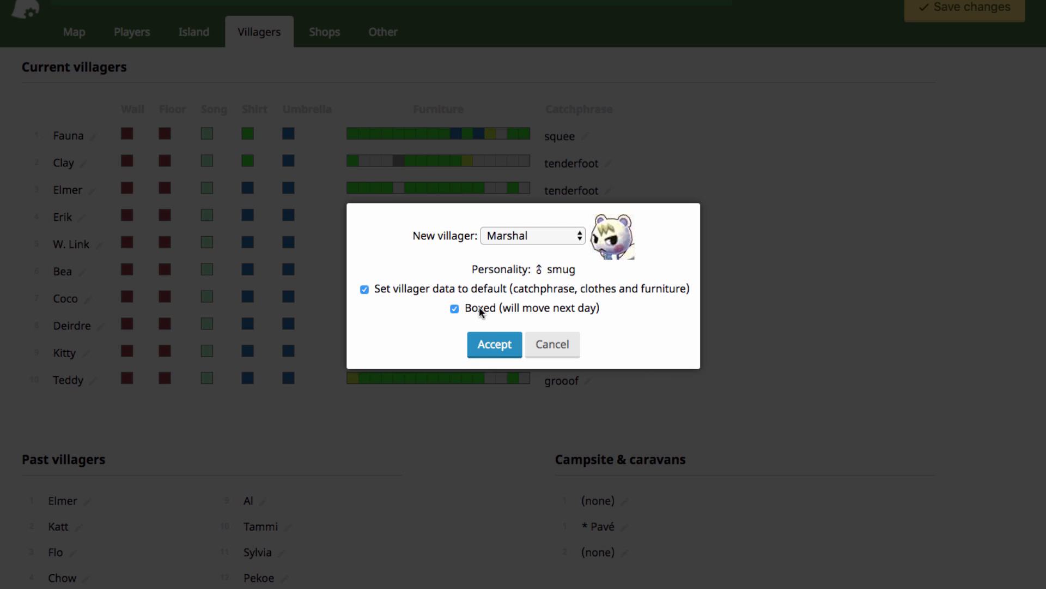
click(455, 309)
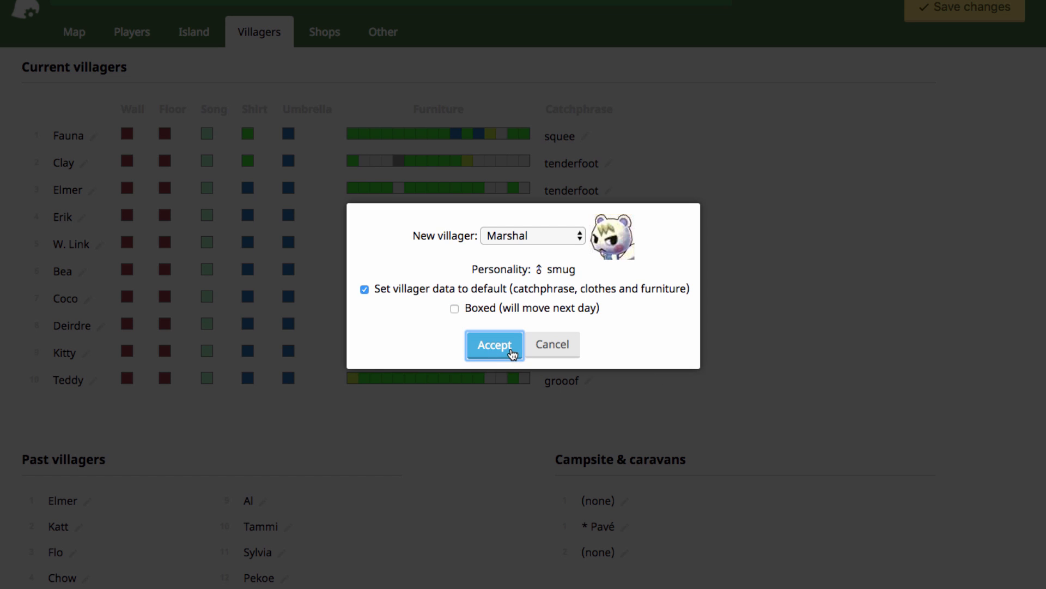
Accept the change so Marshal takes slot 1 with catchphrase sulky
click(493, 344)
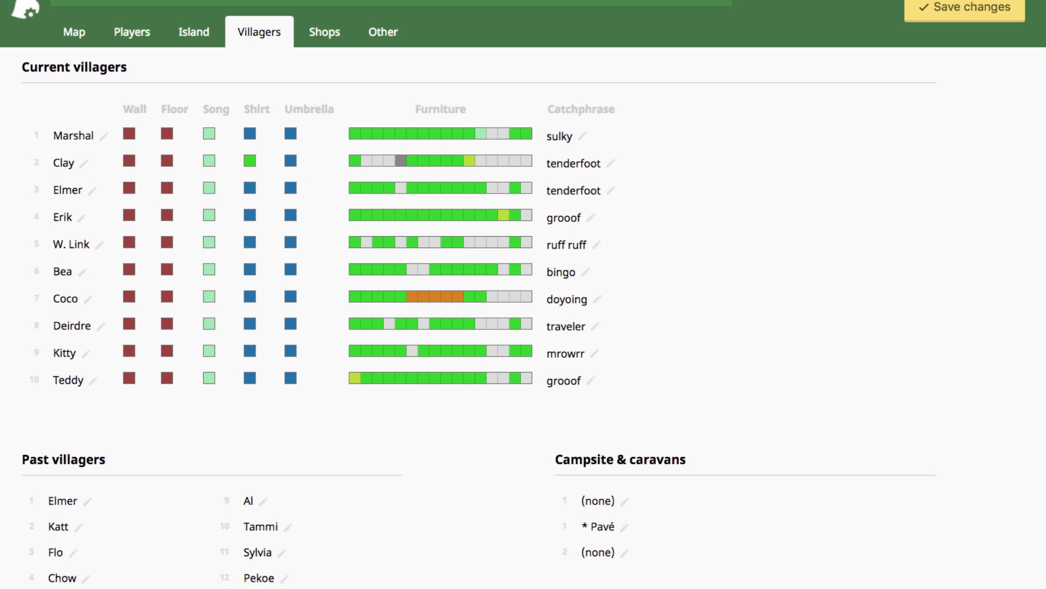
mouse_move(133, 164)
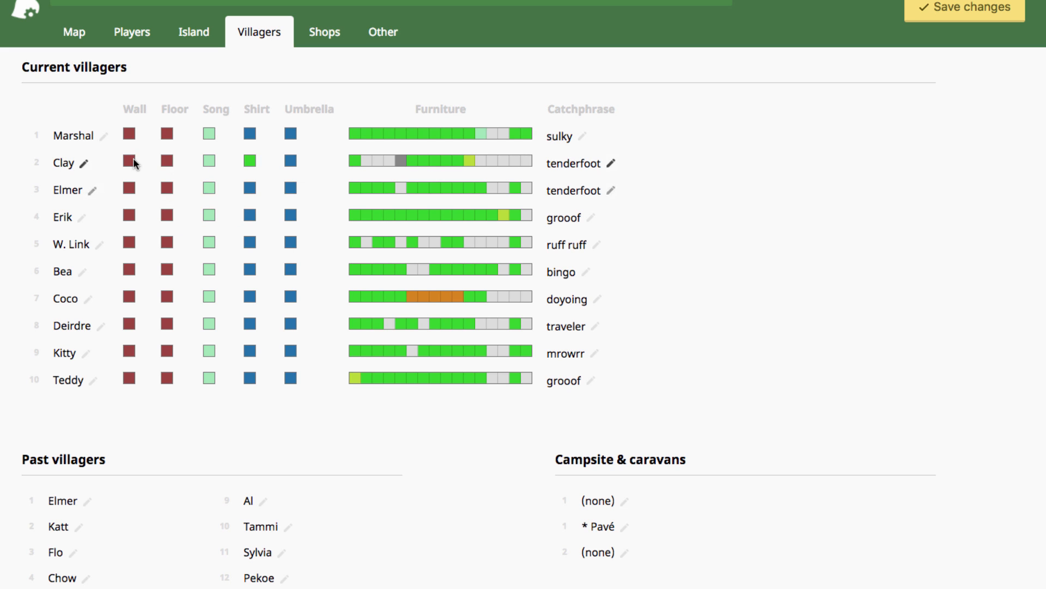
mouse_move(167, 163)
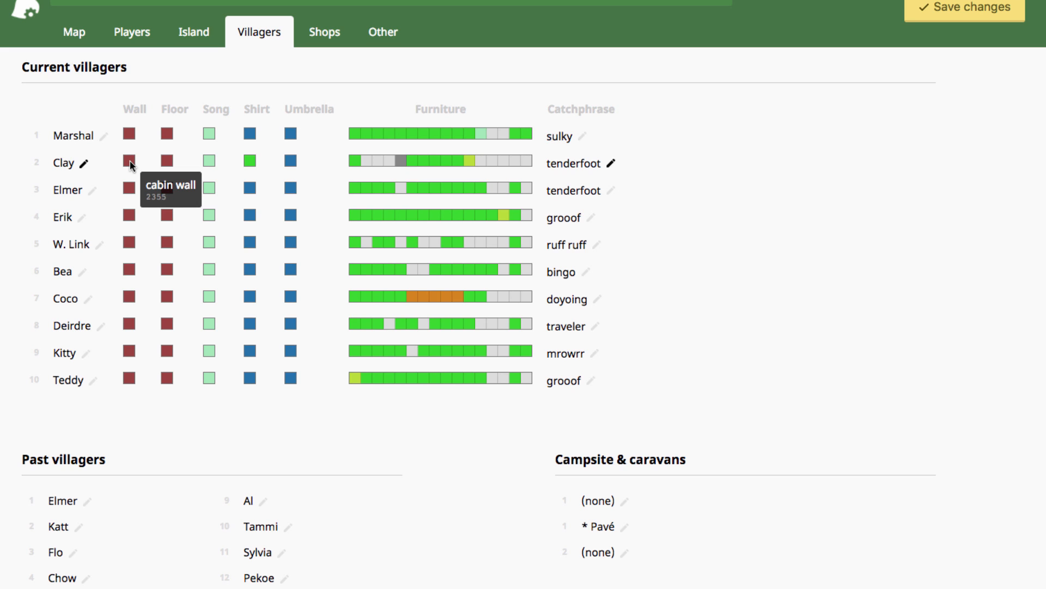
mouse_move(248, 162)
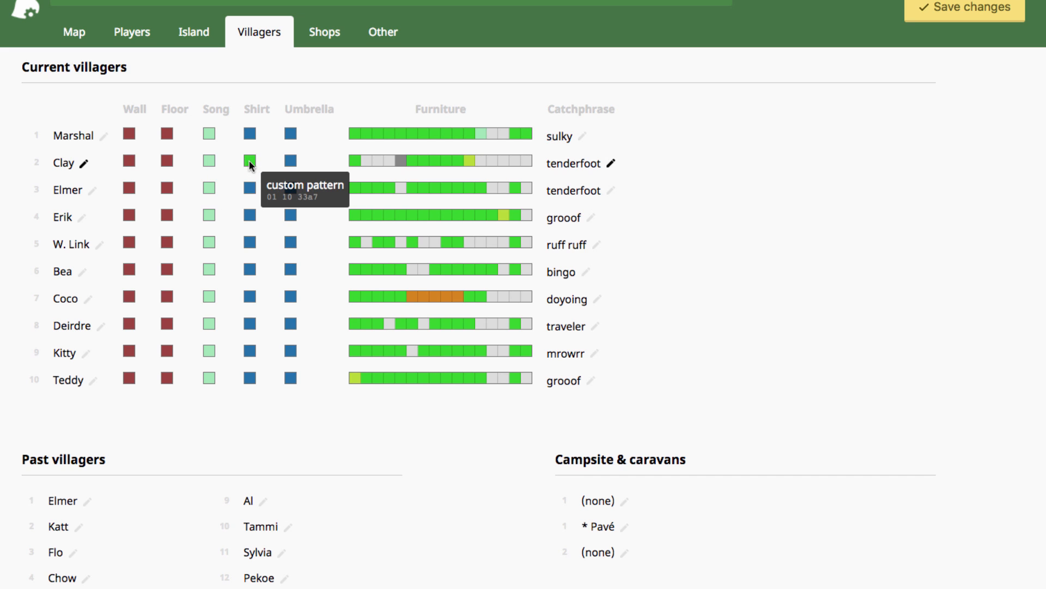
mouse_move(290, 164)
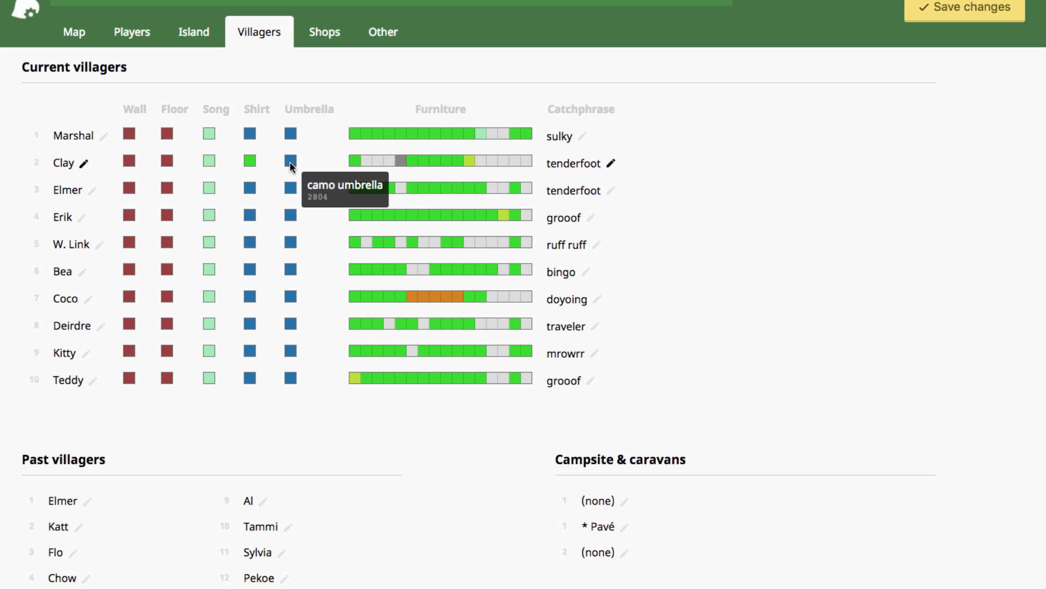
mouse_move(323, 198)
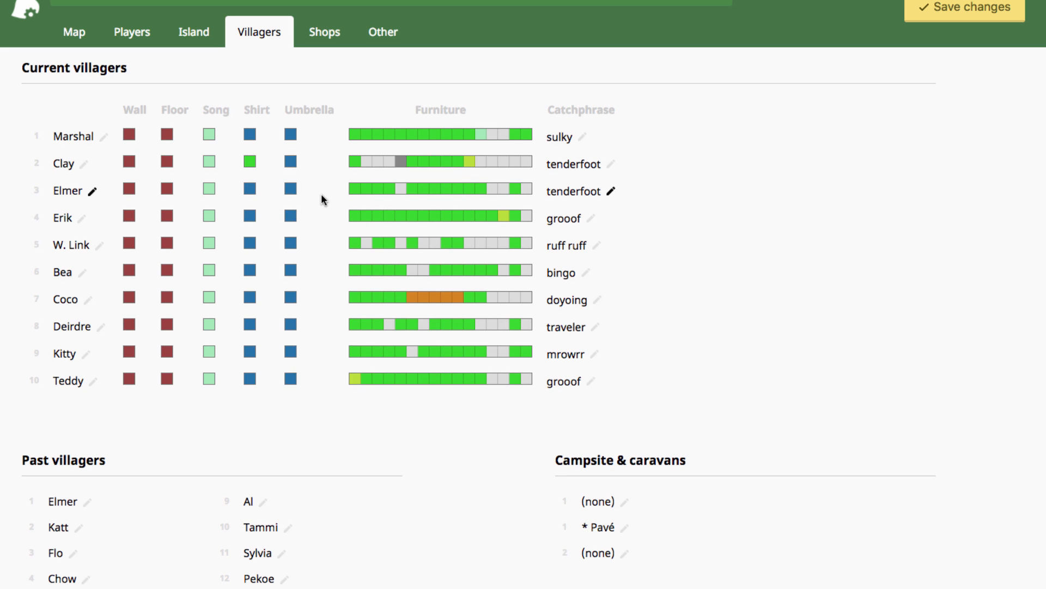
mouse_move(327, 146)
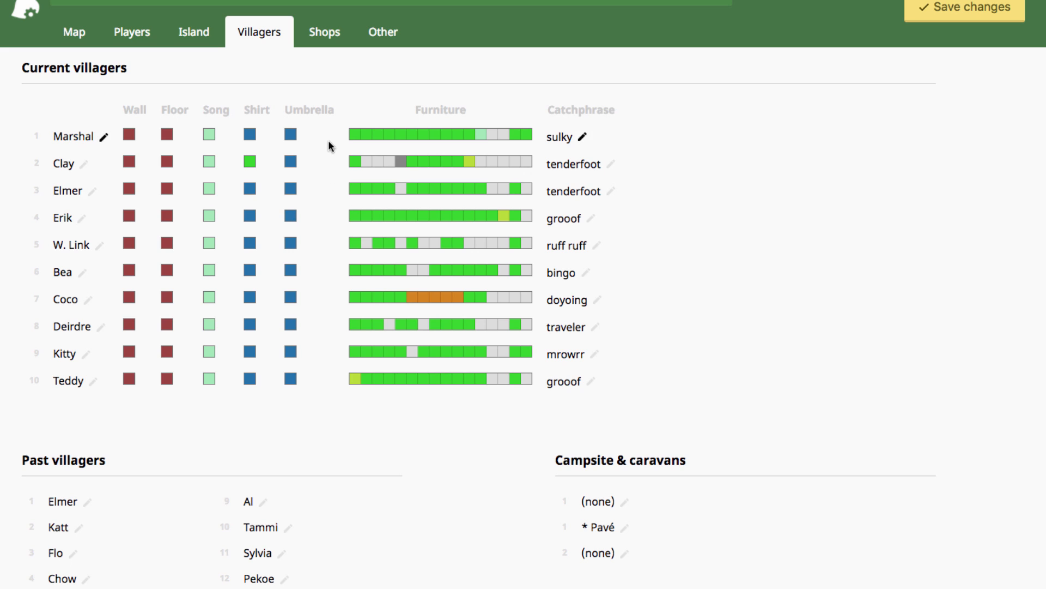
mouse_move(368, 135)
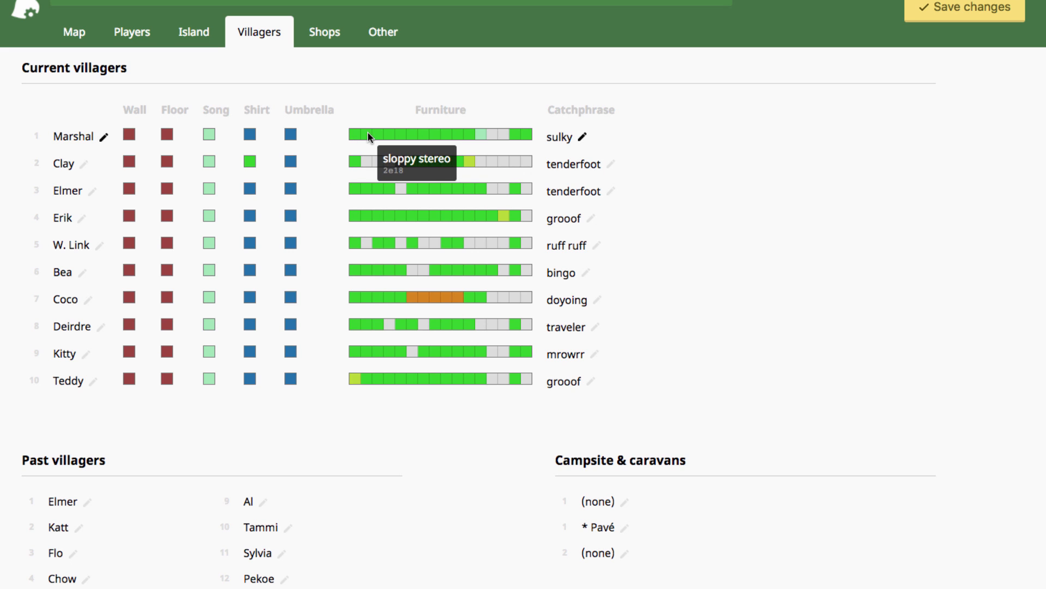
mouse_move(637, 239)
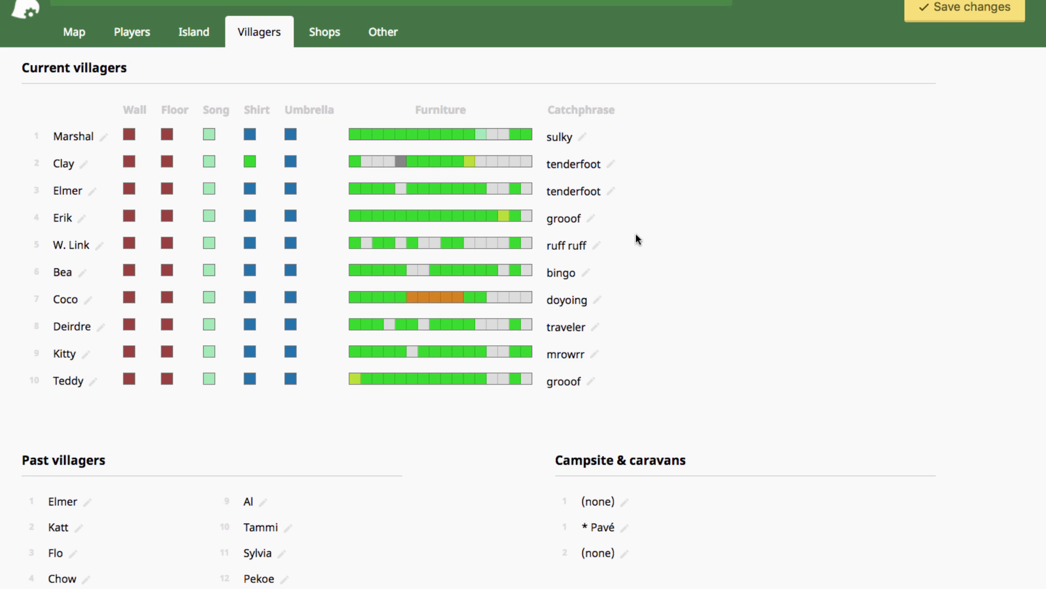
mouse_move(434, 141)
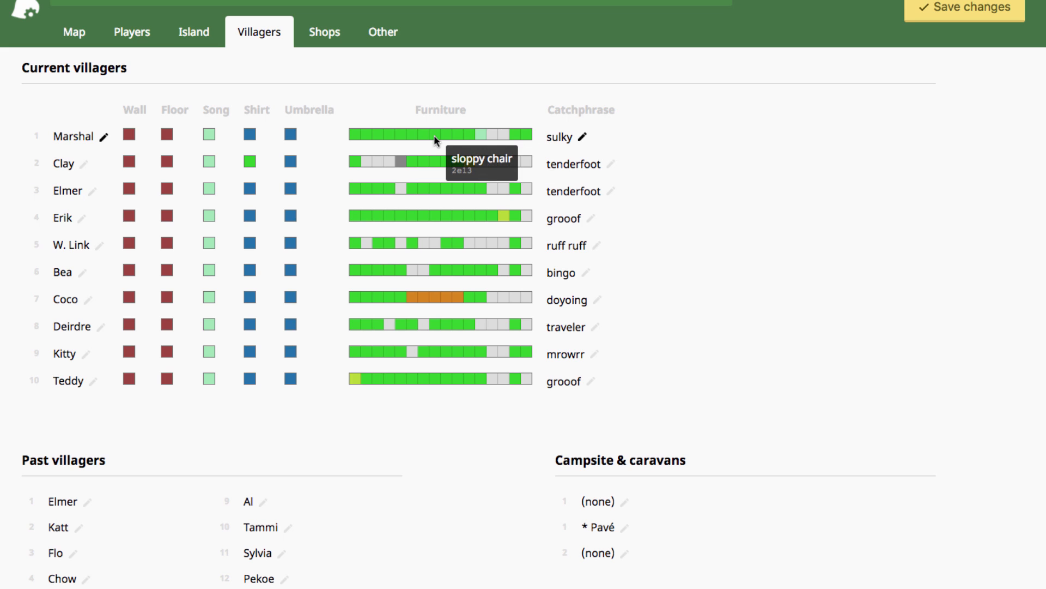
mouse_move(379, 142)
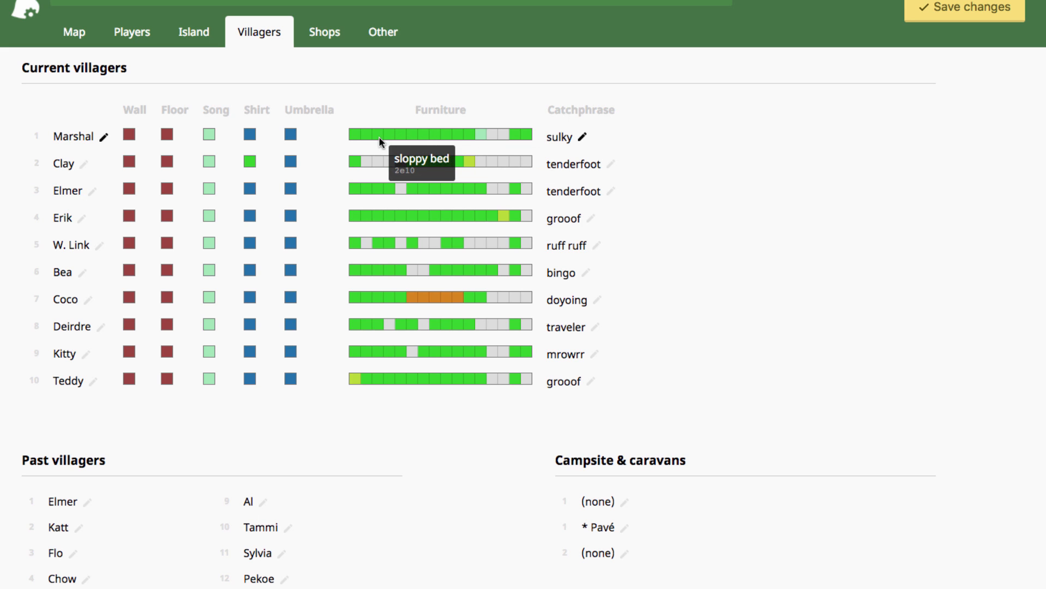
mouse_move(528, 128)
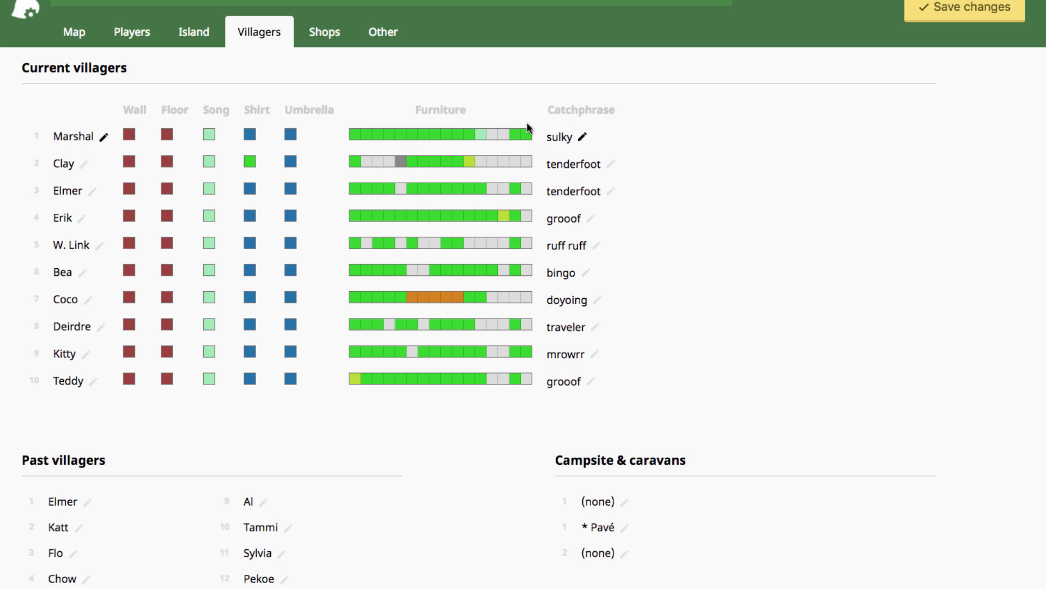
mouse_move(380, 139)
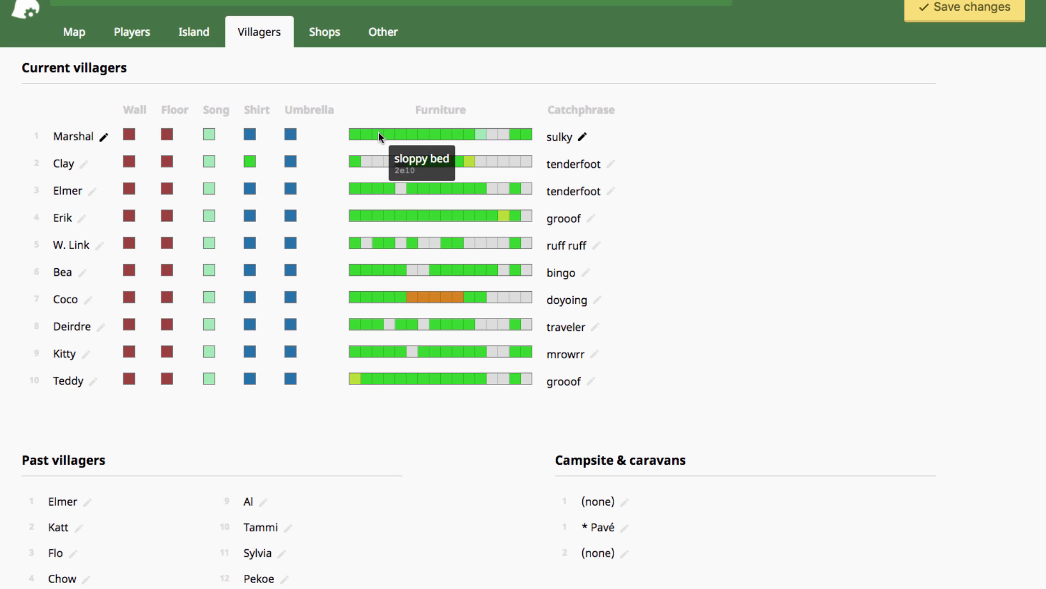
mouse_move(362, 115)
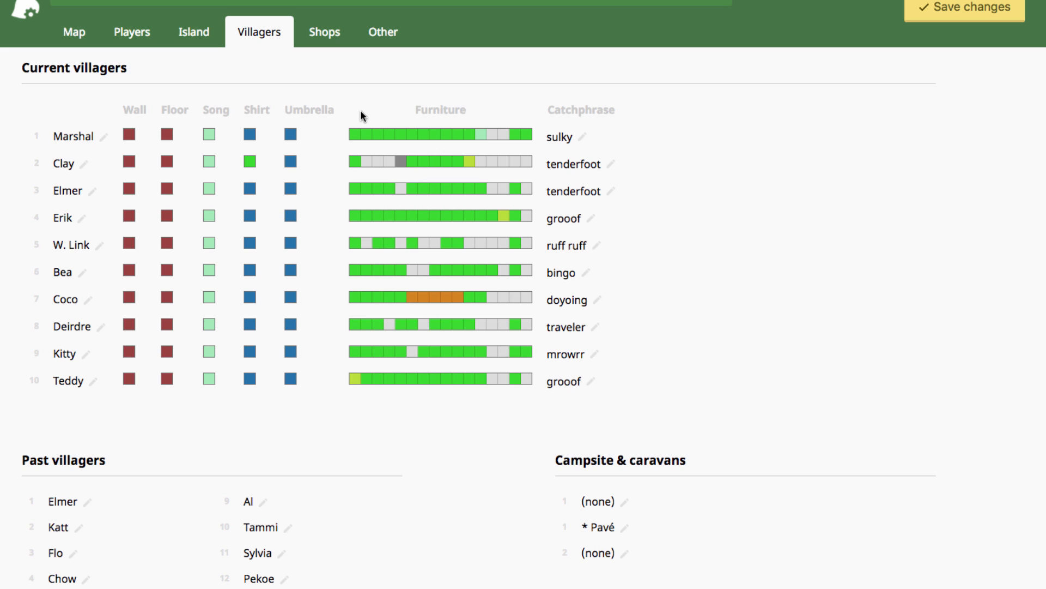
mouse_move(320, 279)
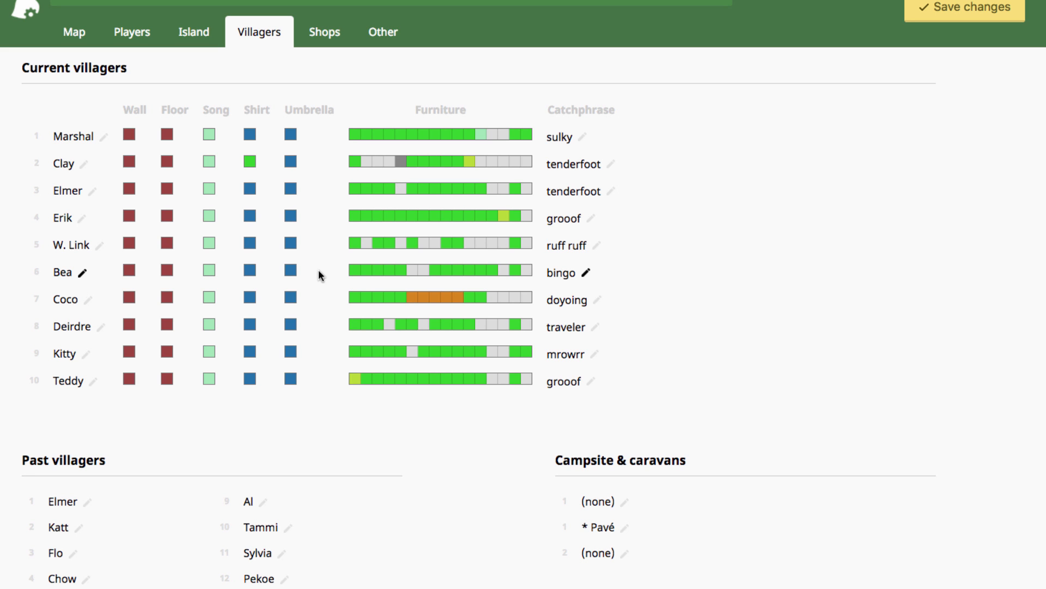
Append a special character after 'sulky' in Marshal's catchphrase via the symbol picker
click(582, 137)
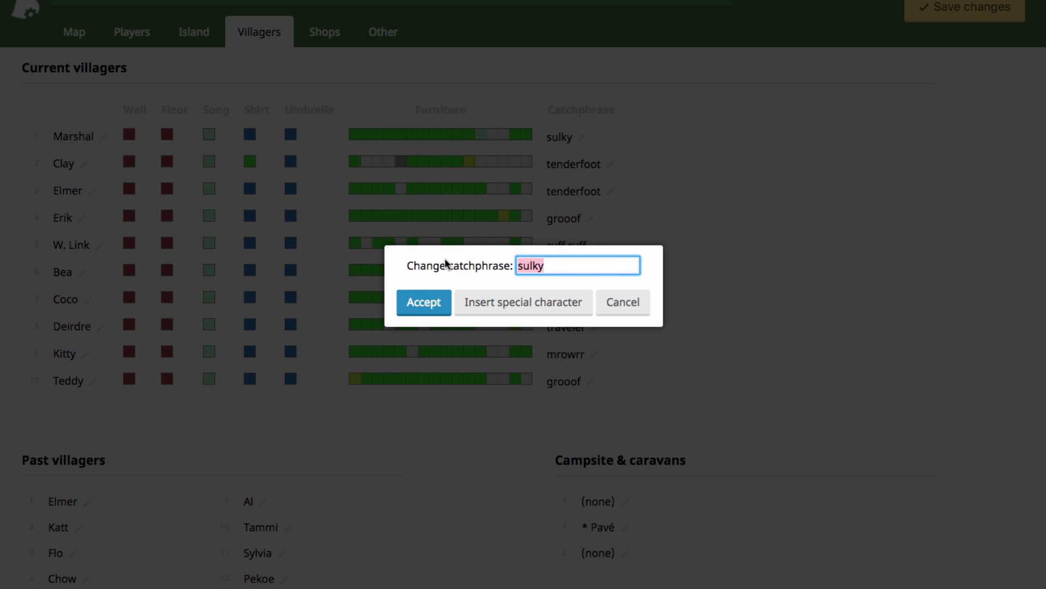
click(523, 302)
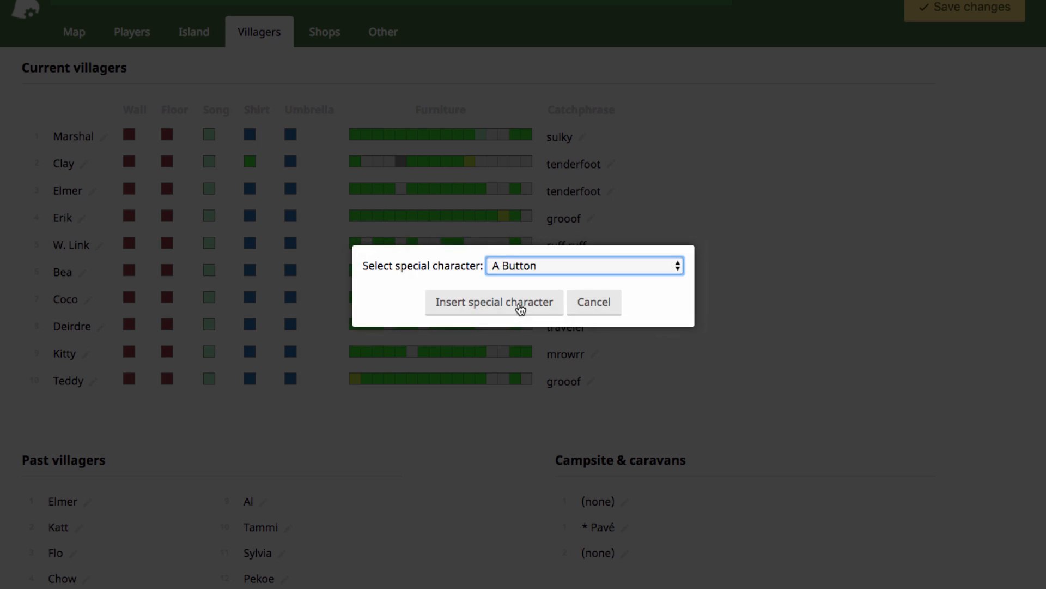
click(584, 265)
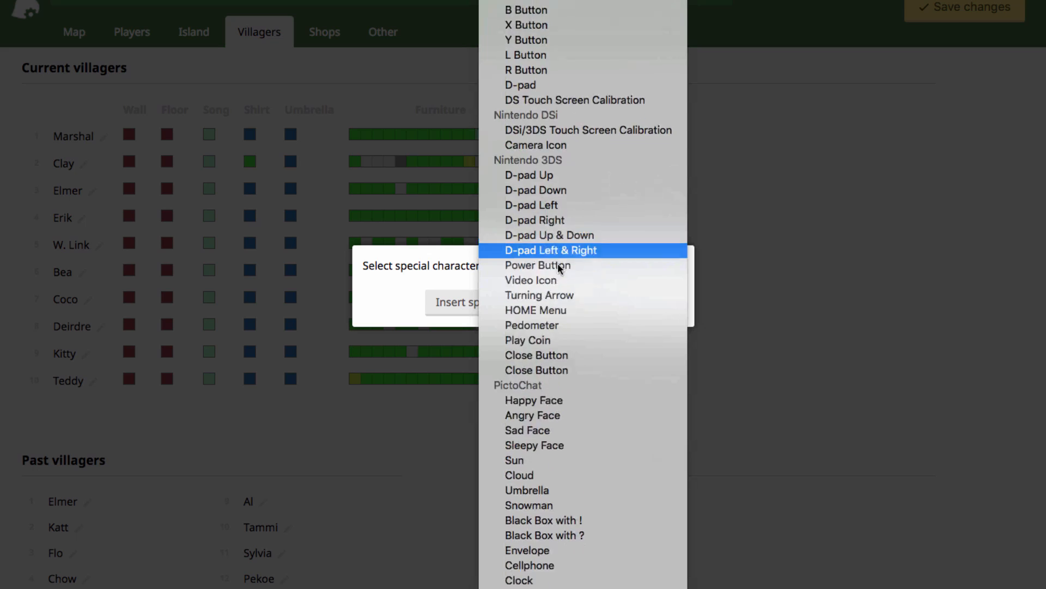
scroll(down, 3)
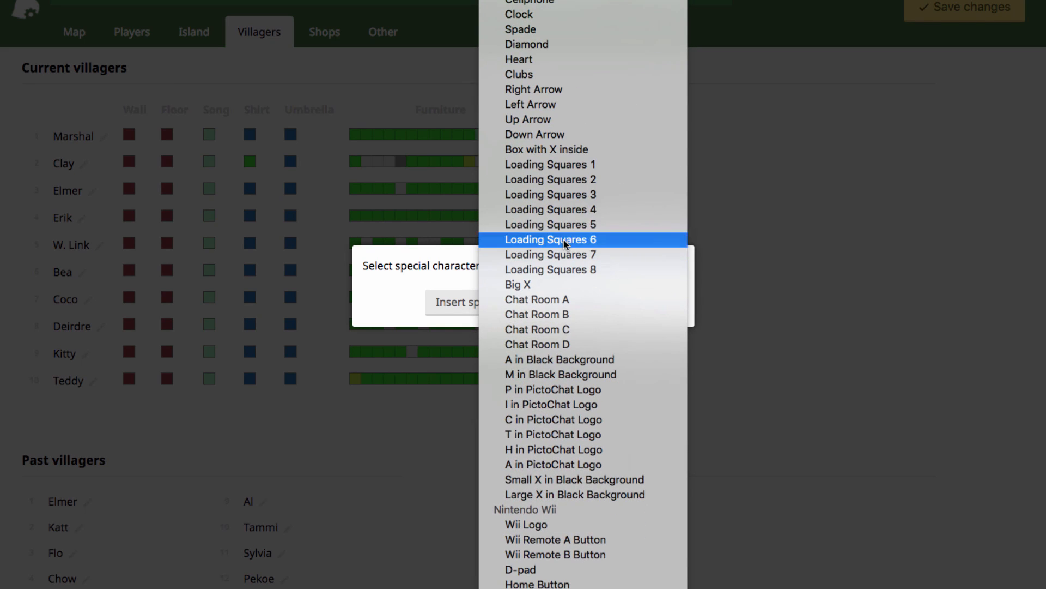
click(550, 210)
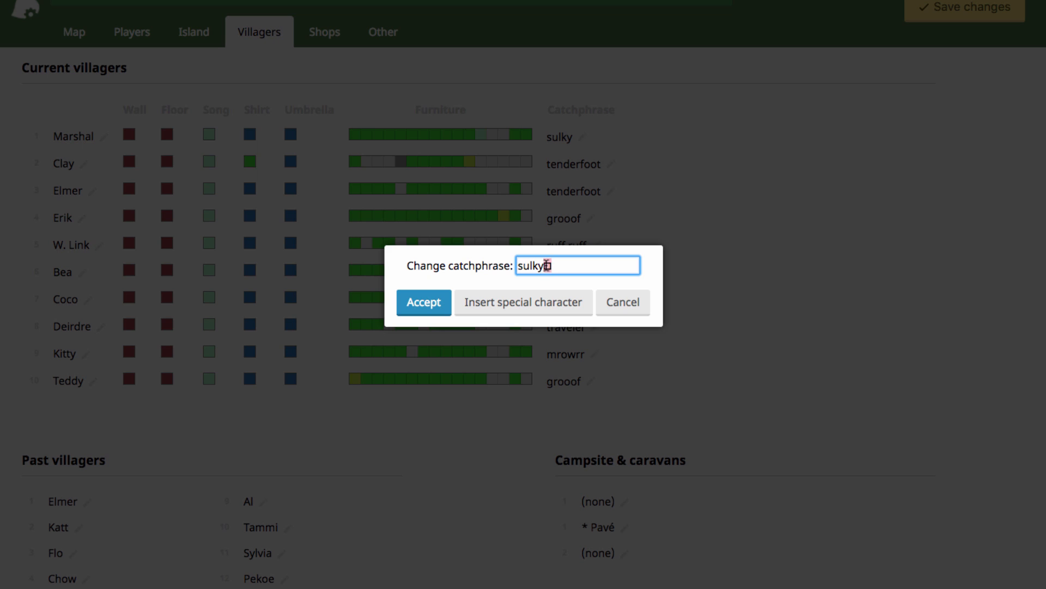
mouse_move(403, 317)
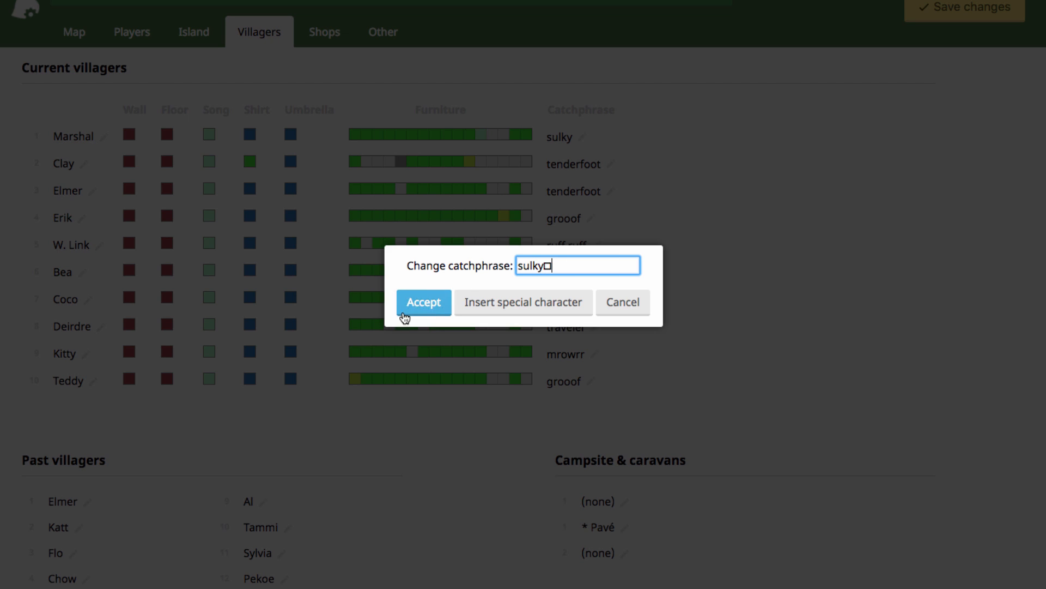
click(423, 301)
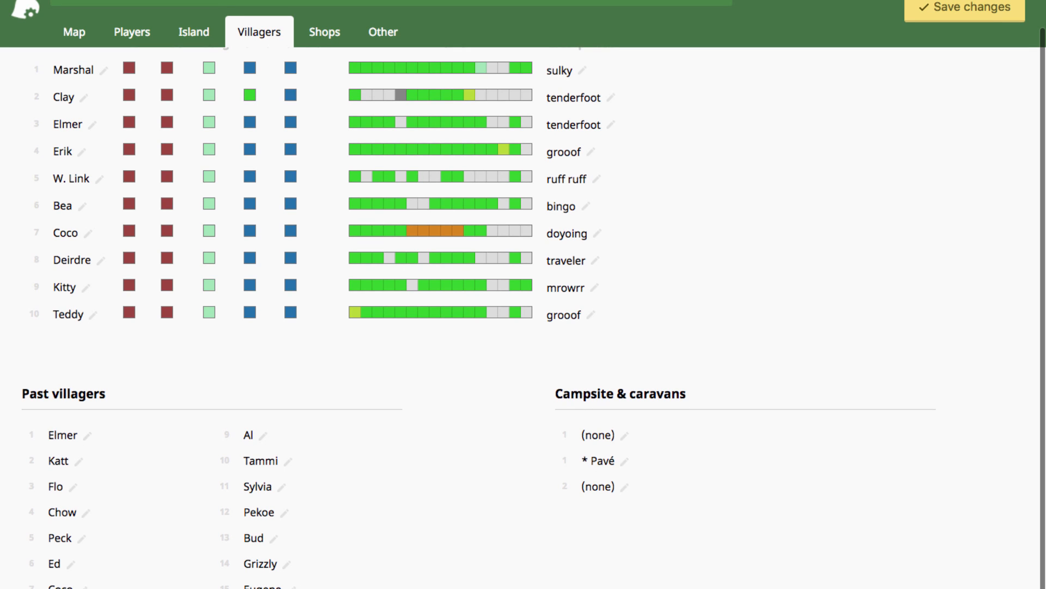
mouse_move(90, 444)
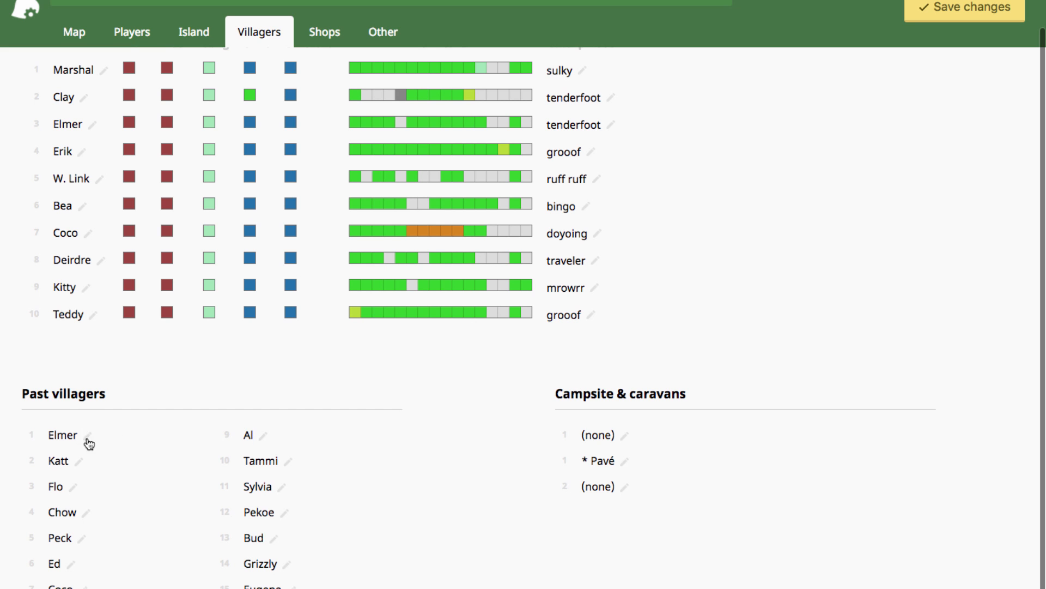
scroll(up, 3)
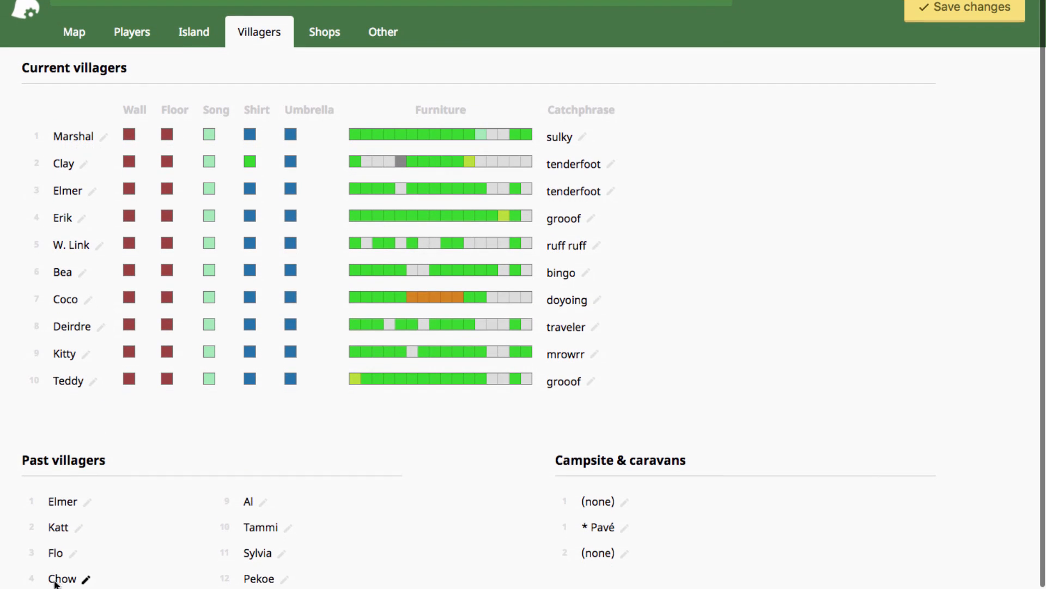
mouse_move(67, 382)
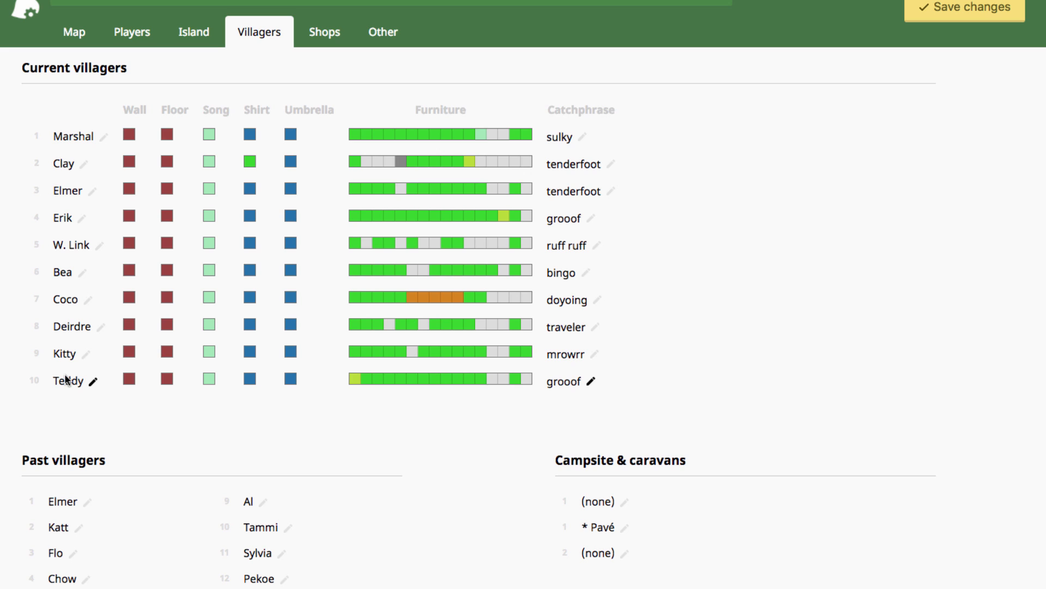
mouse_move(69, 388)
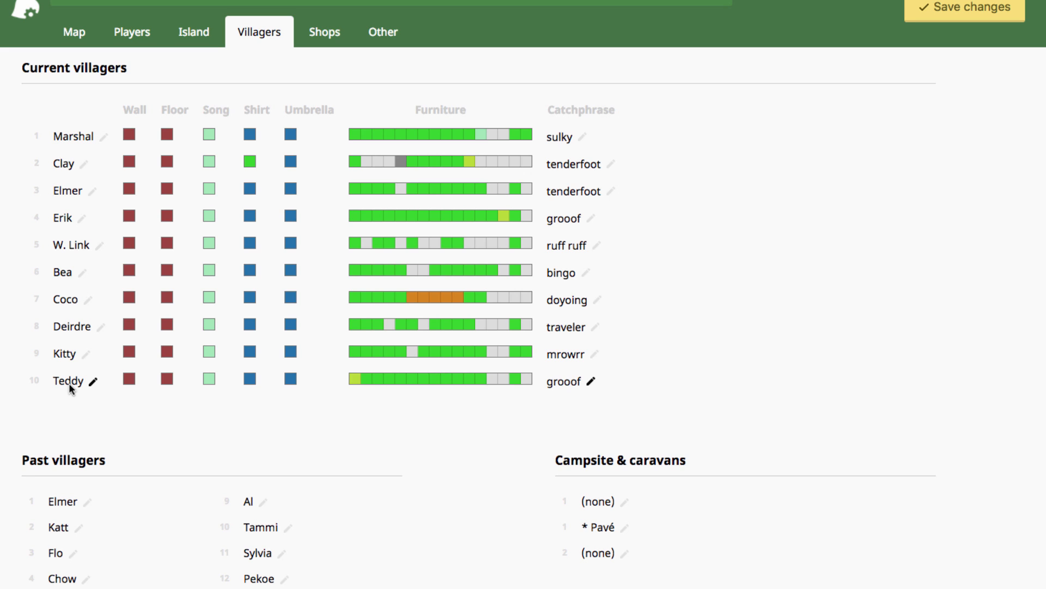
mouse_move(94, 178)
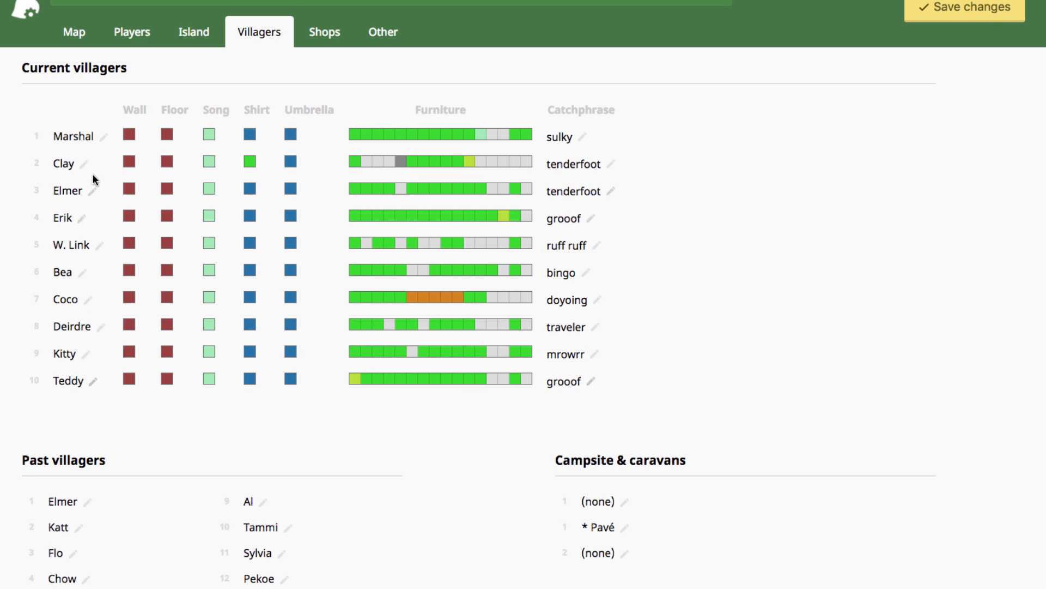
mouse_move(87, 389)
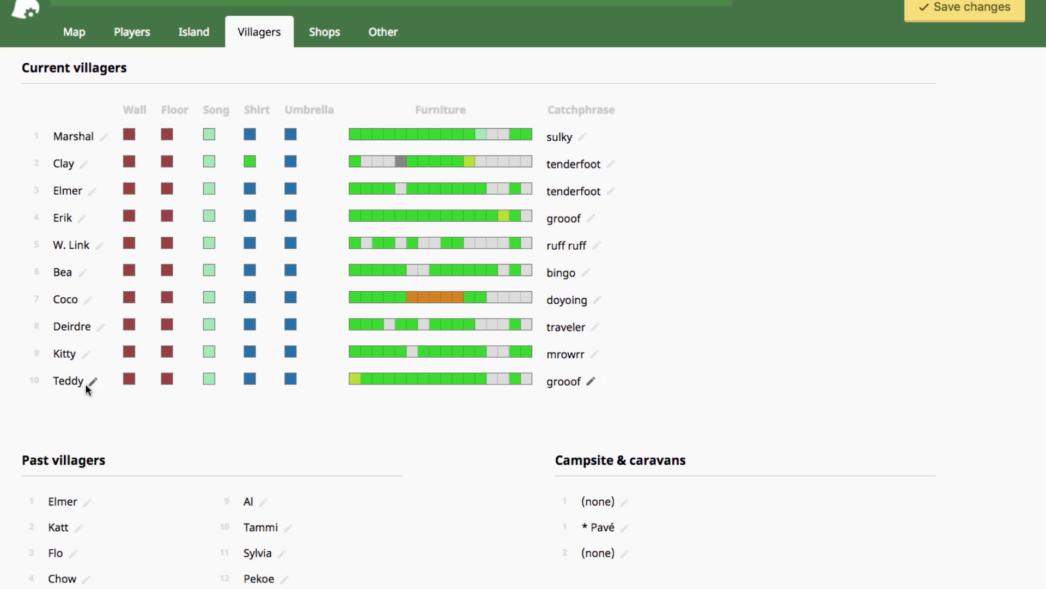
mouse_move(76, 299)
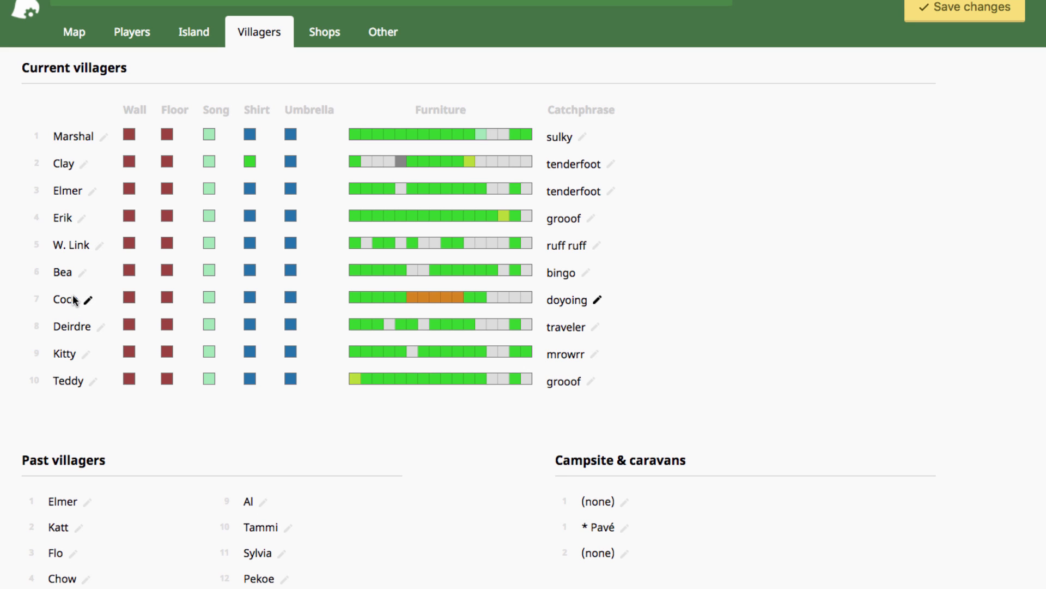
scroll(down, 3)
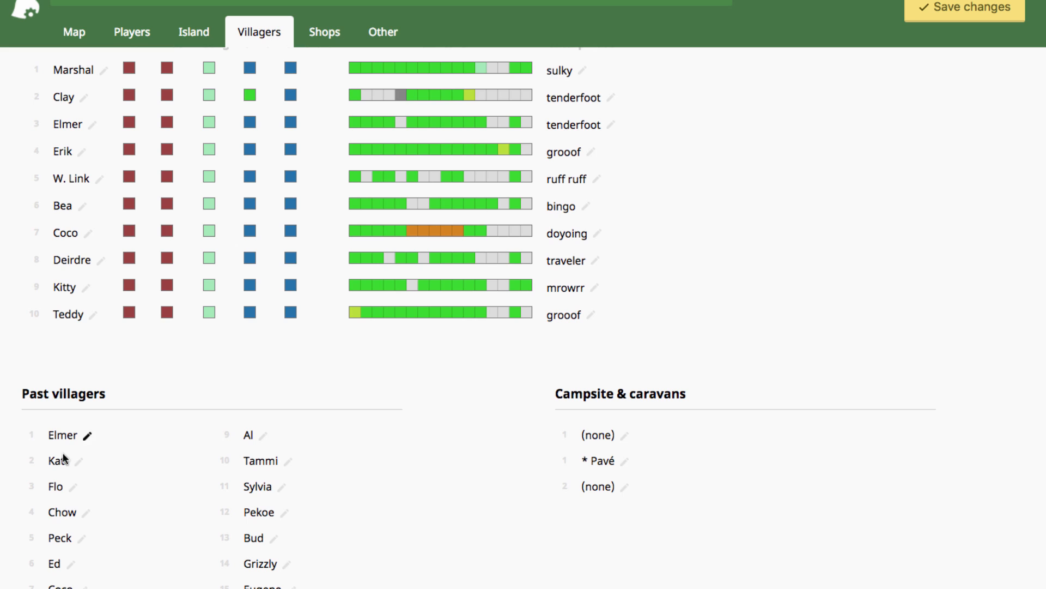
mouse_move(240, 460)
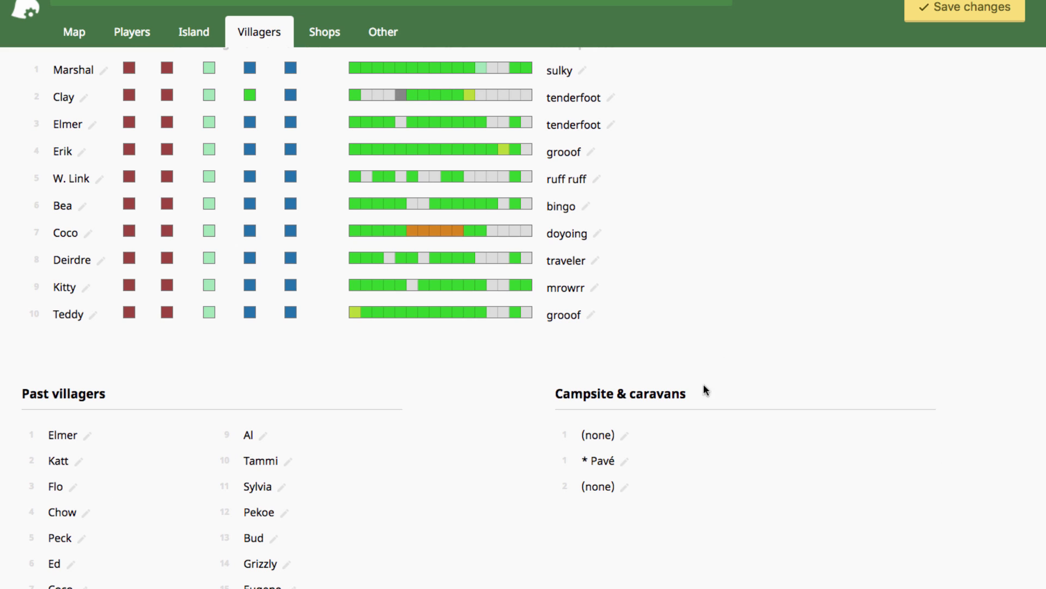
mouse_move(679, 445)
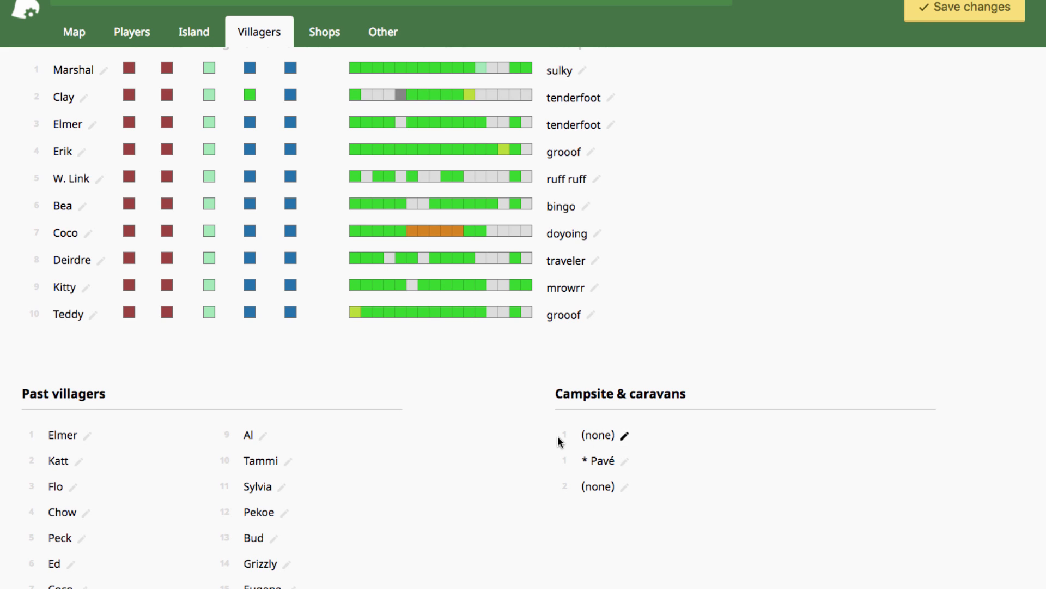
mouse_move(624, 442)
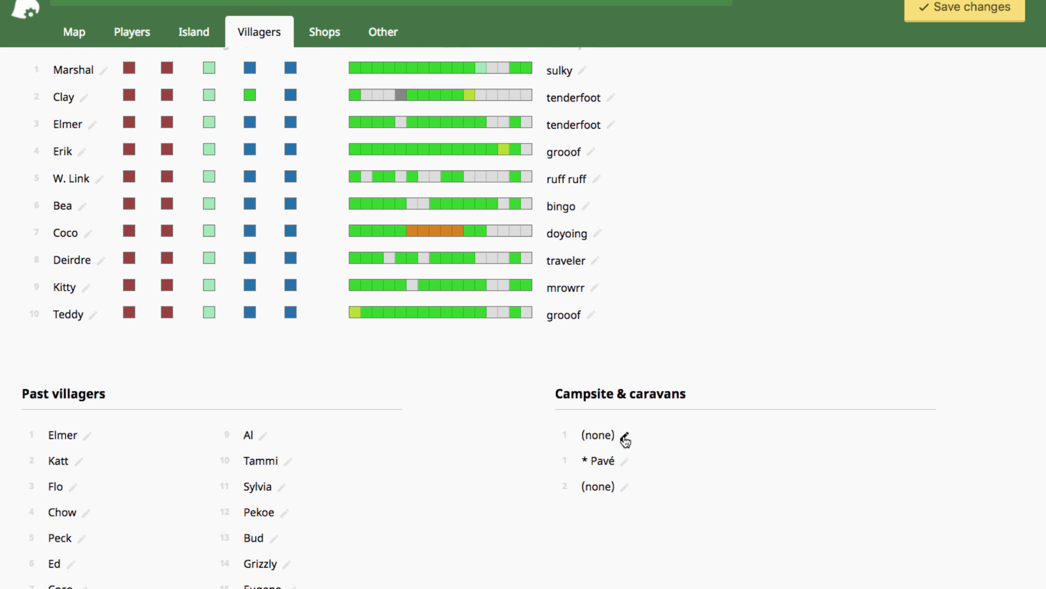
mouse_move(624, 442)
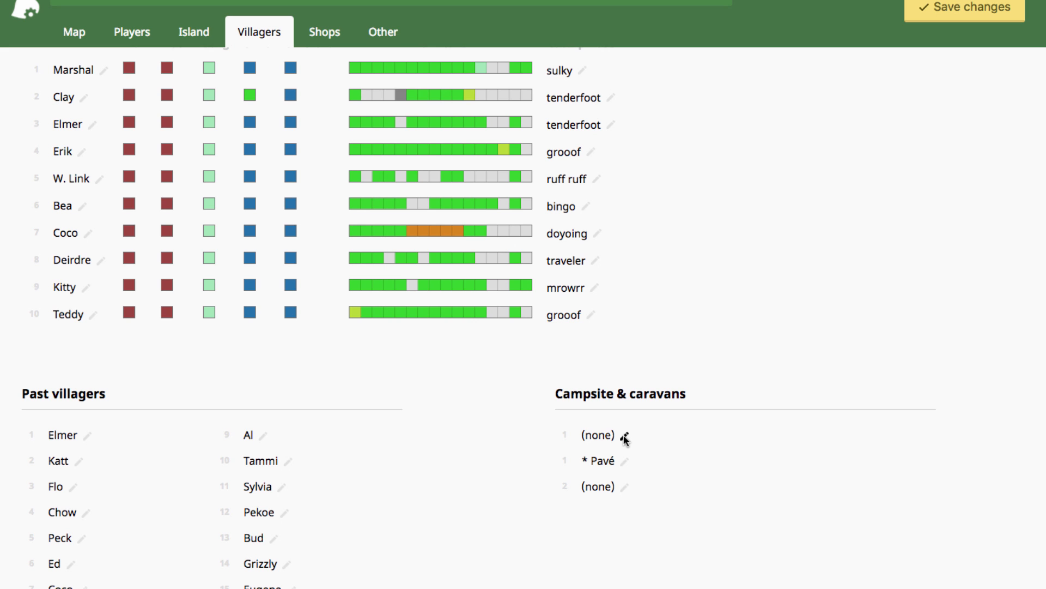
click(623, 436)
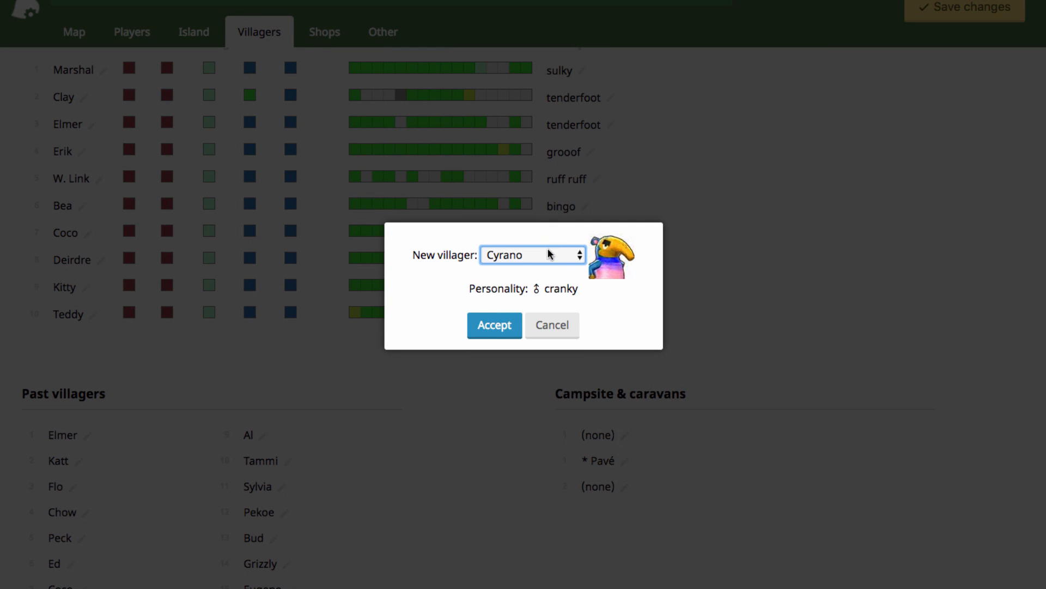
click(533, 254)
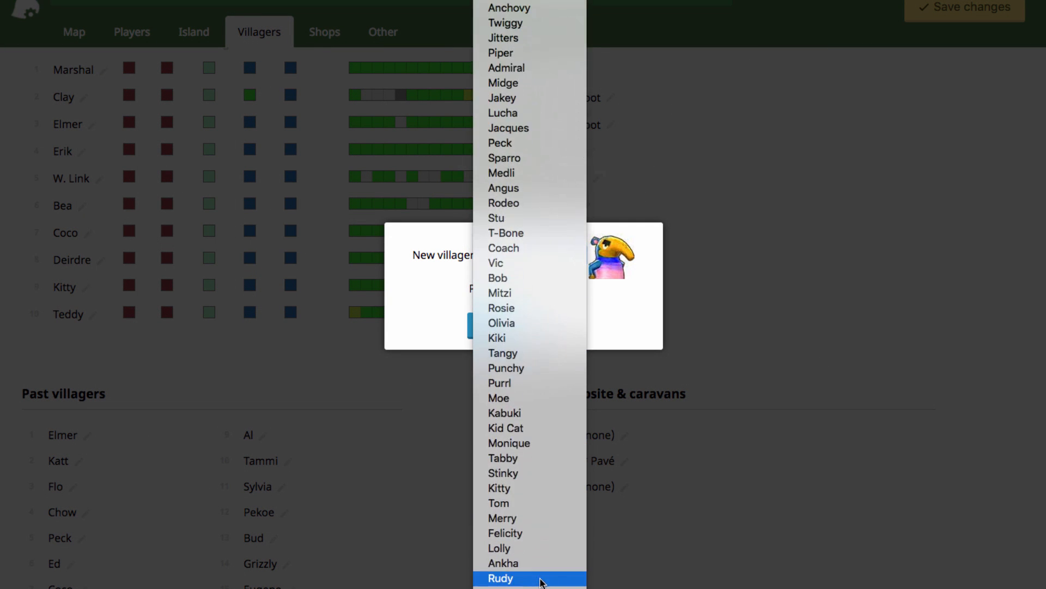
click(500, 578)
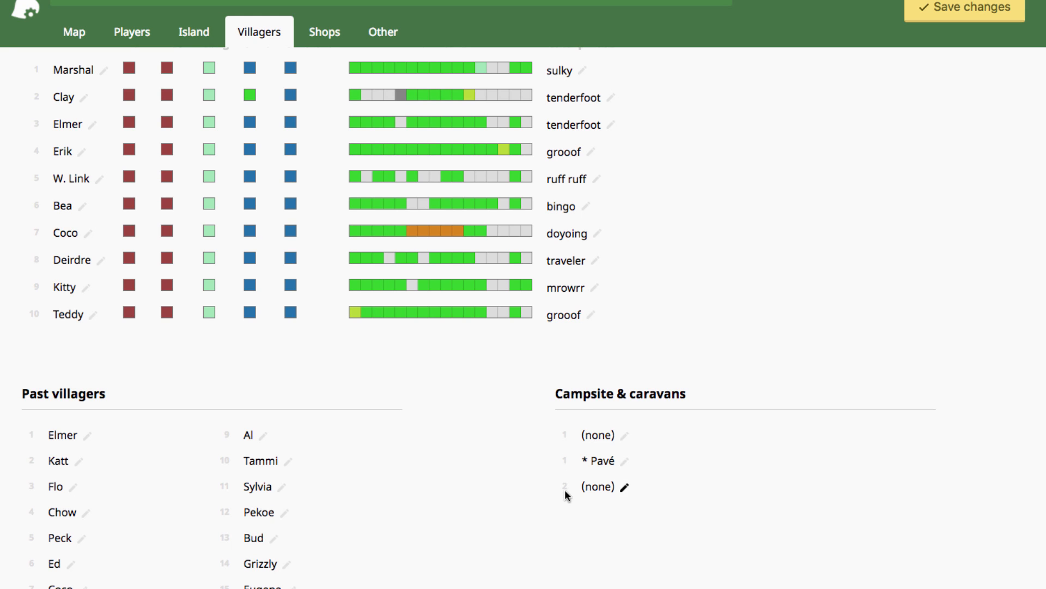
mouse_move(559, 471)
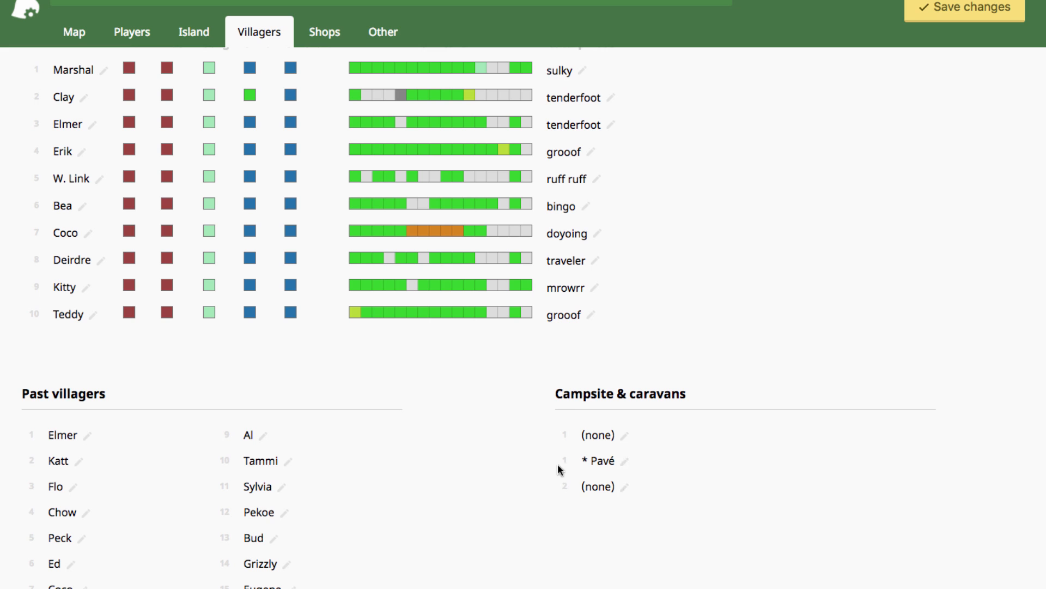
mouse_move(646, 483)
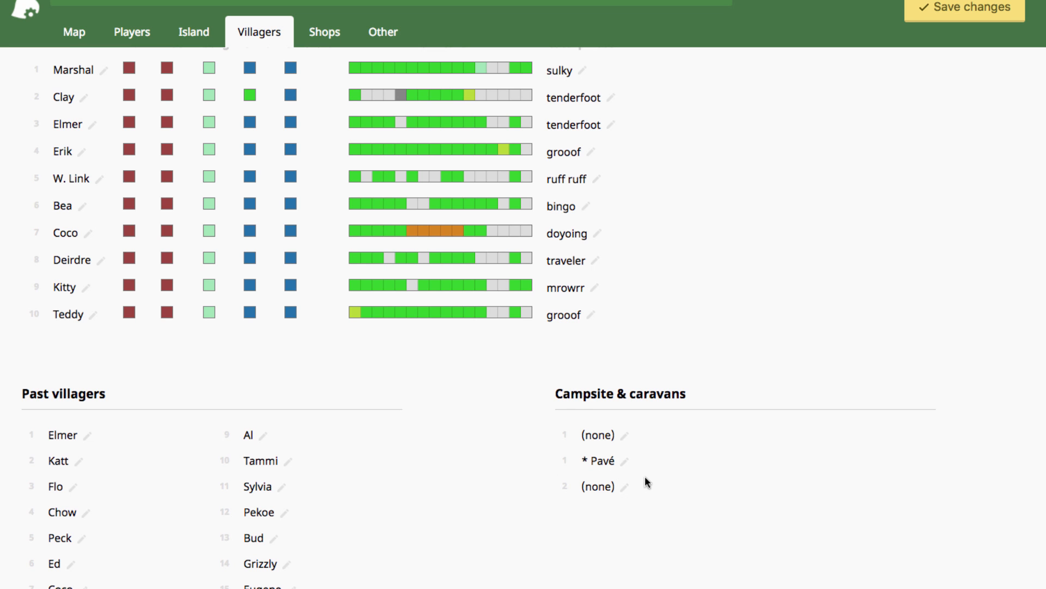
mouse_move(623, 465)
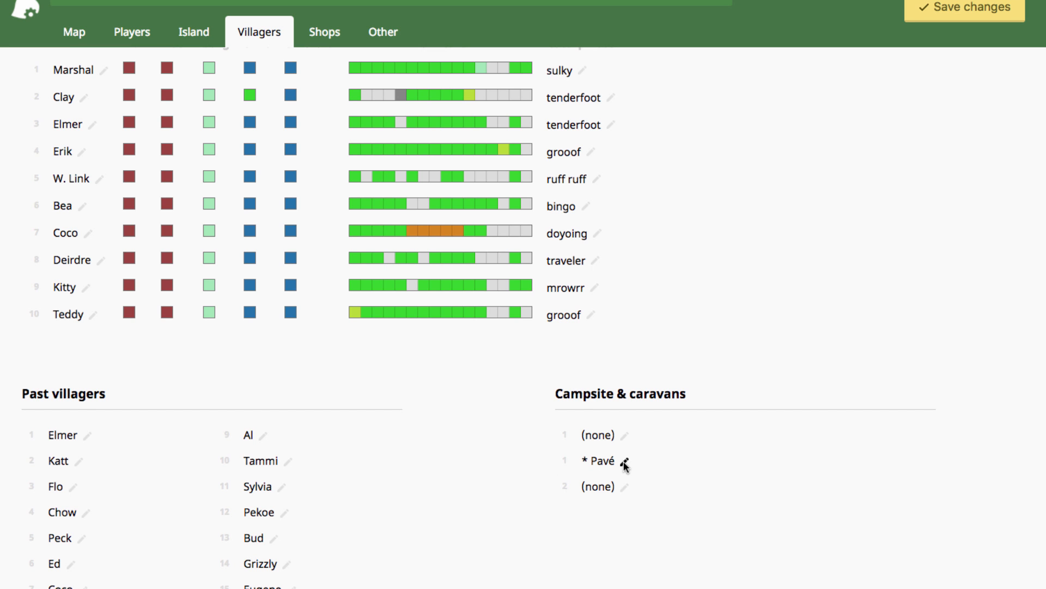
click(622, 466)
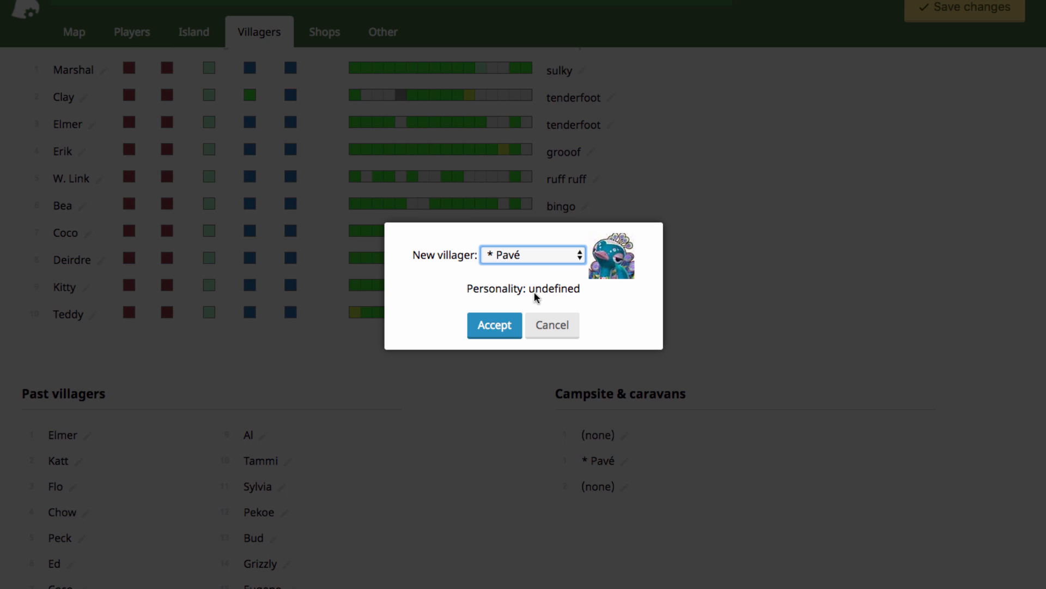
click(533, 254)
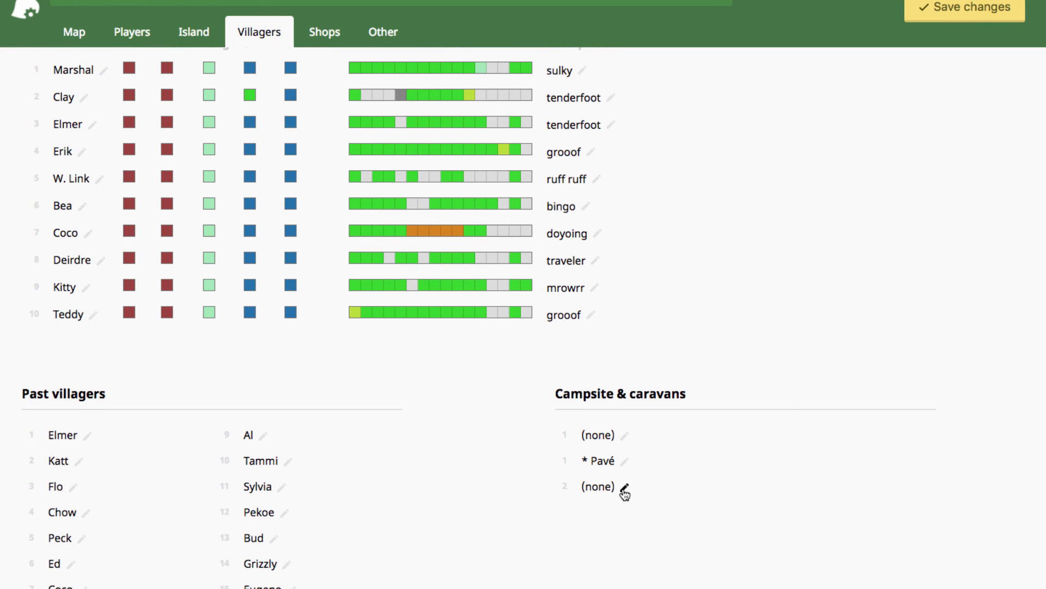
mouse_move(632, 492)
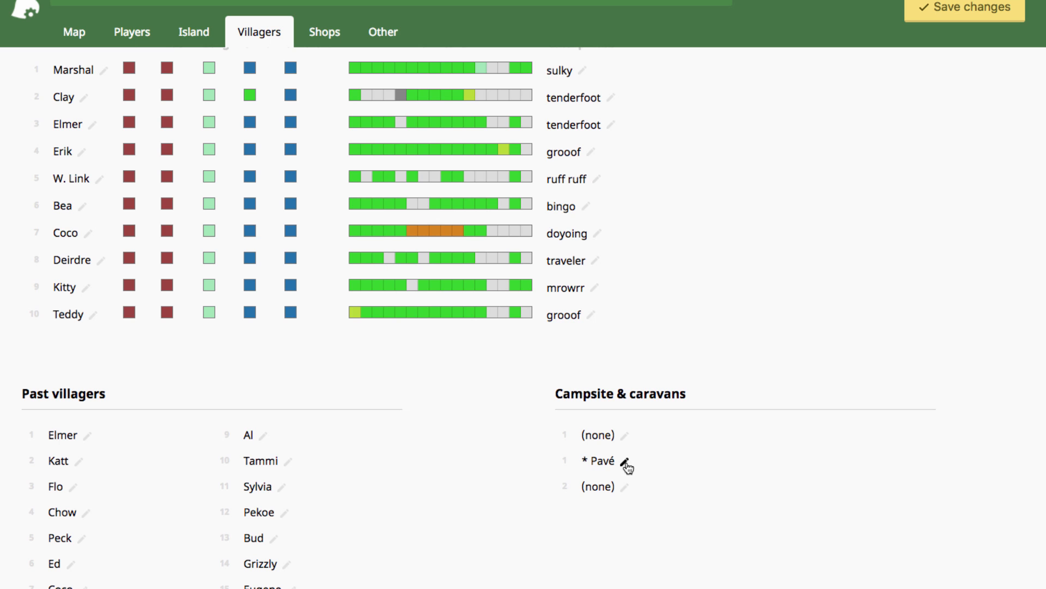
click(625, 466)
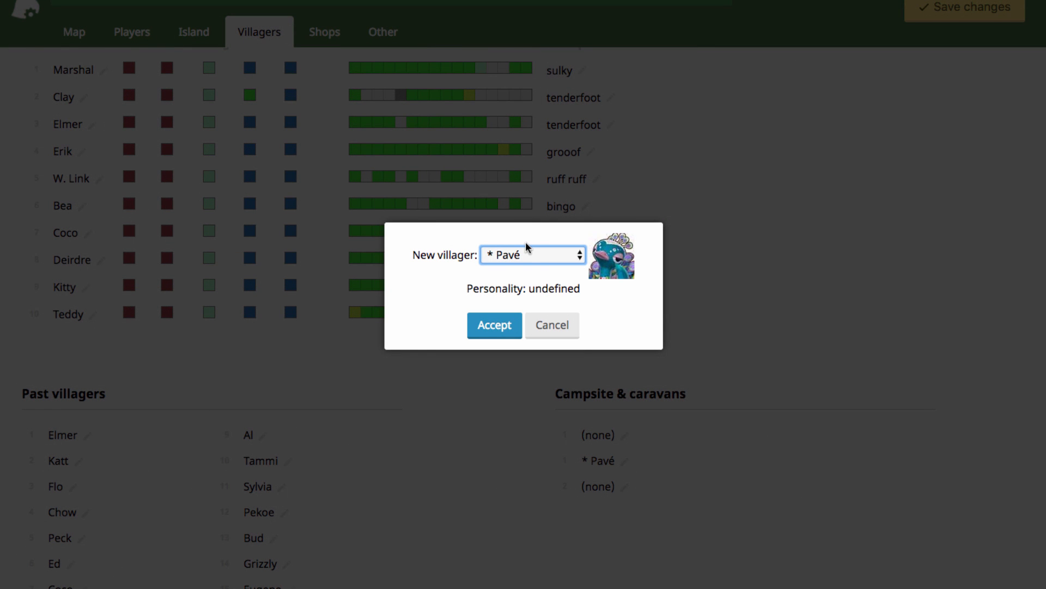
click(532, 254)
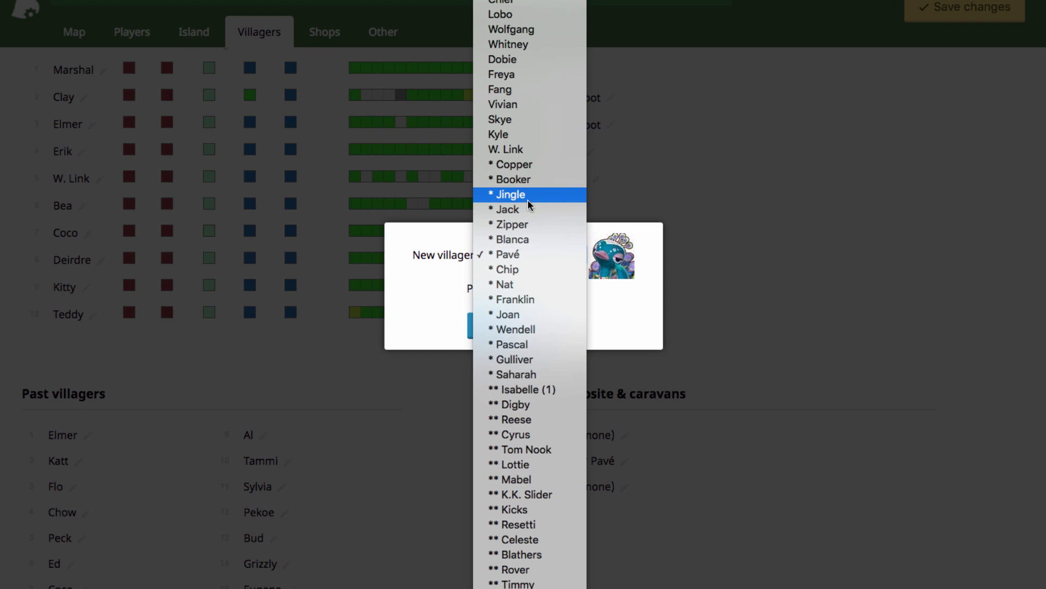
mouse_move(513, 164)
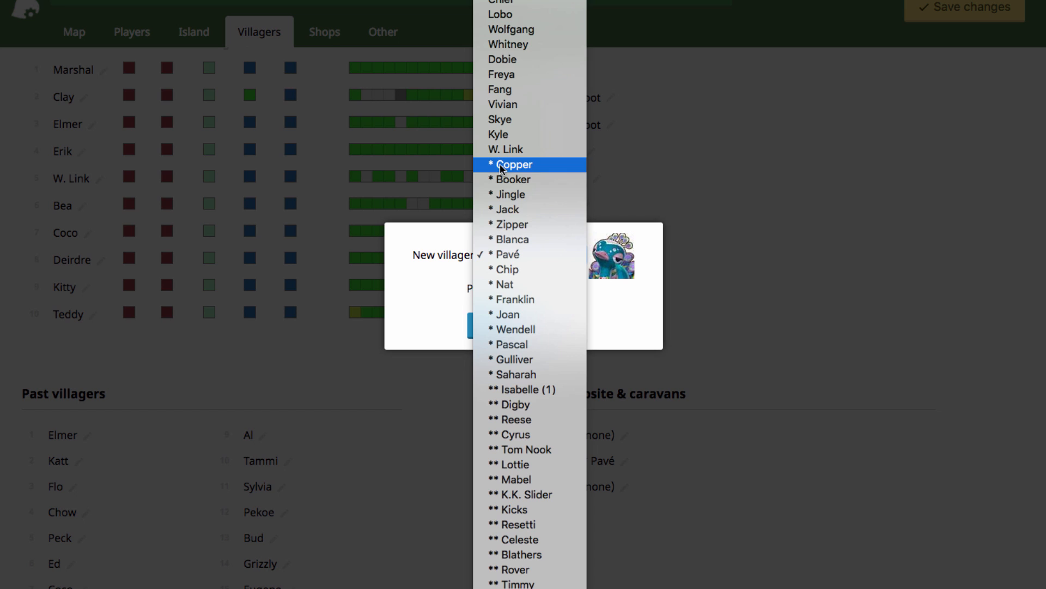
mouse_move(537, 374)
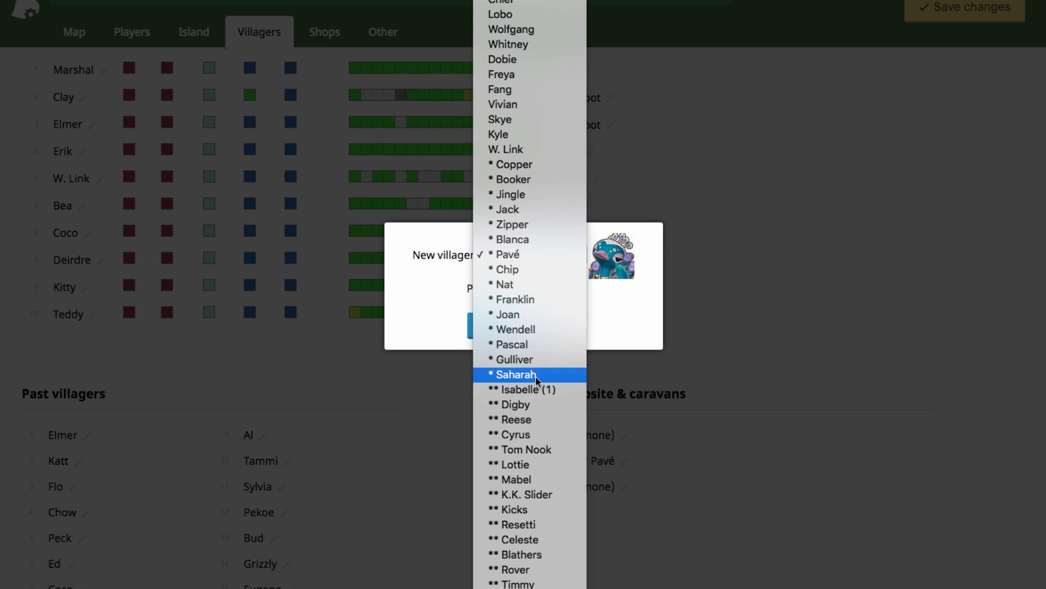
mouse_move(528, 358)
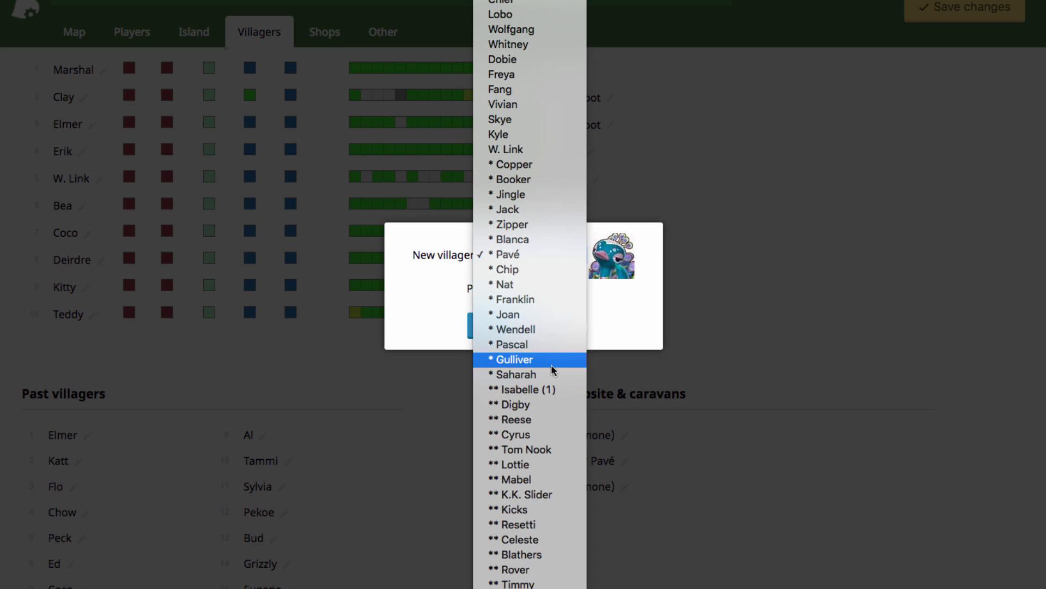
click(507, 254)
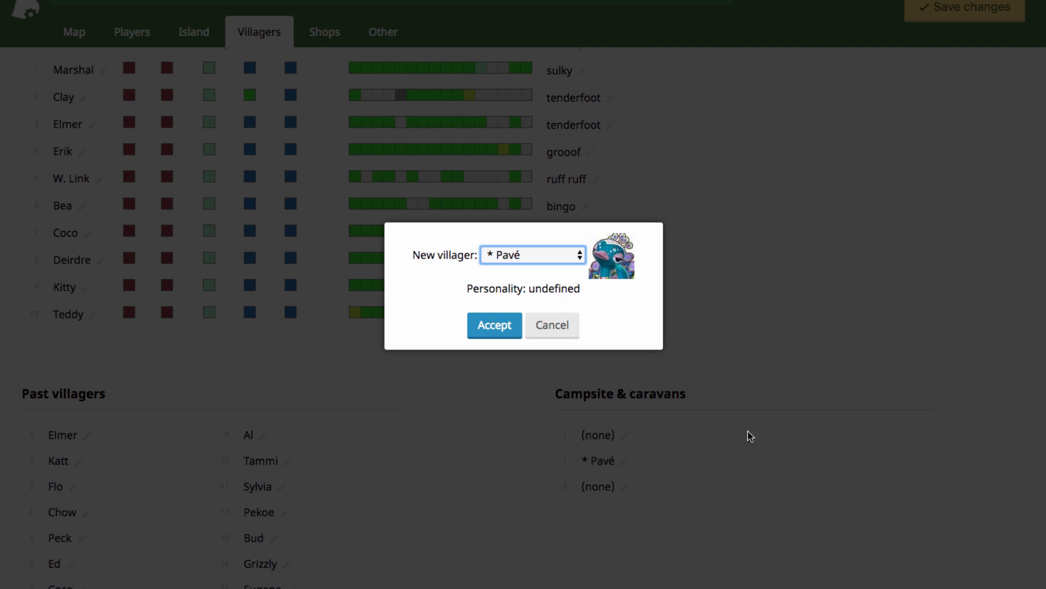
click(532, 254)
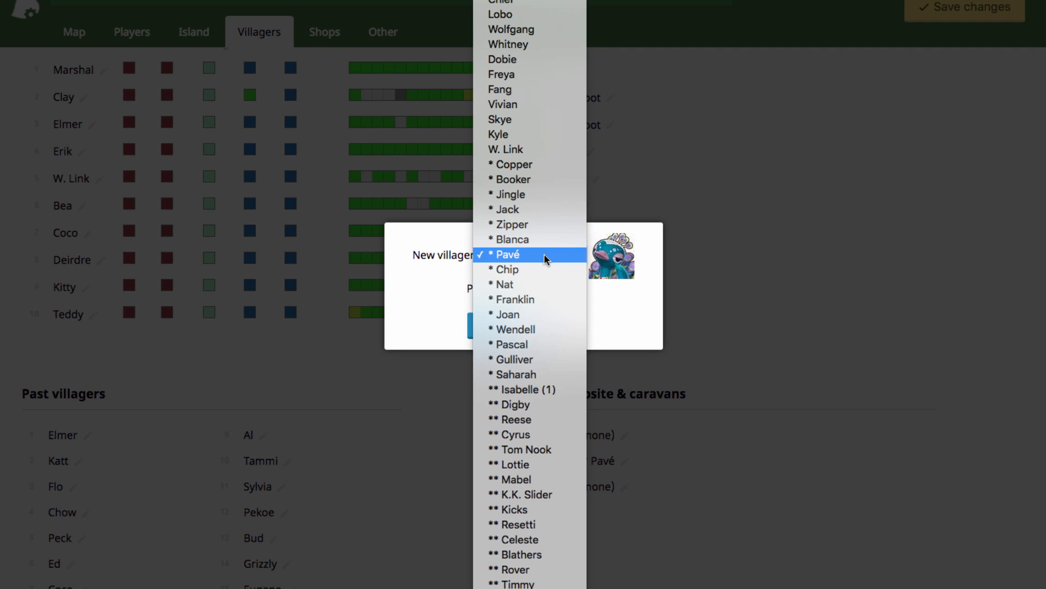
mouse_move(530, 524)
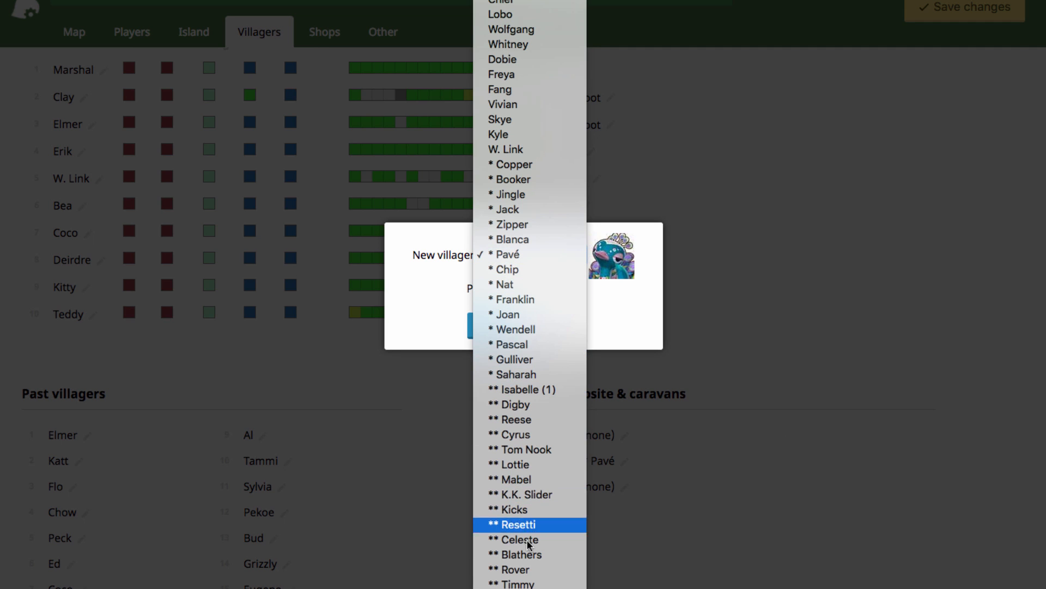
mouse_move(527, 435)
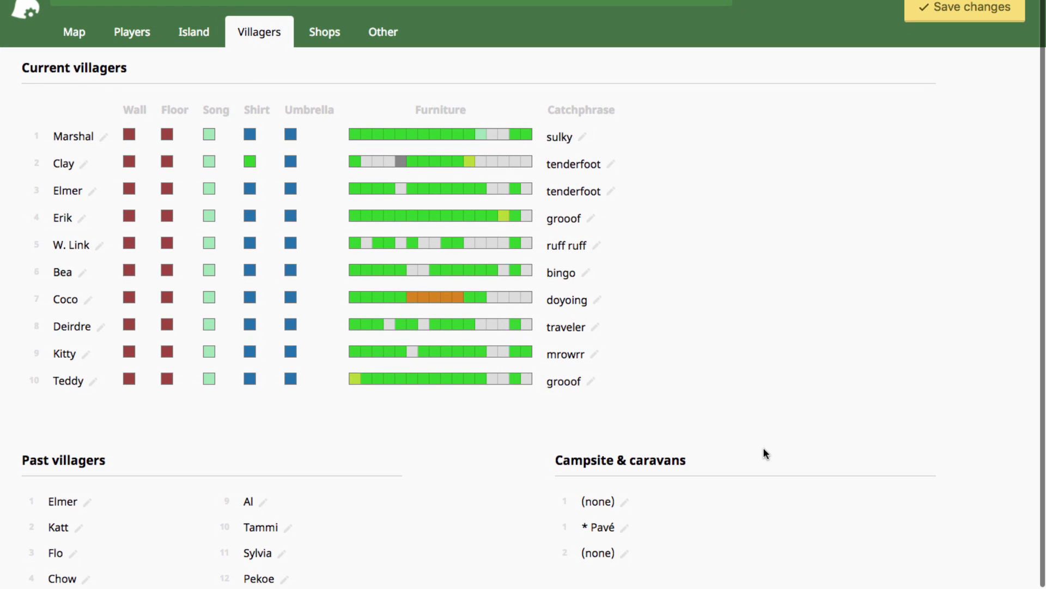
mouse_move(742, 382)
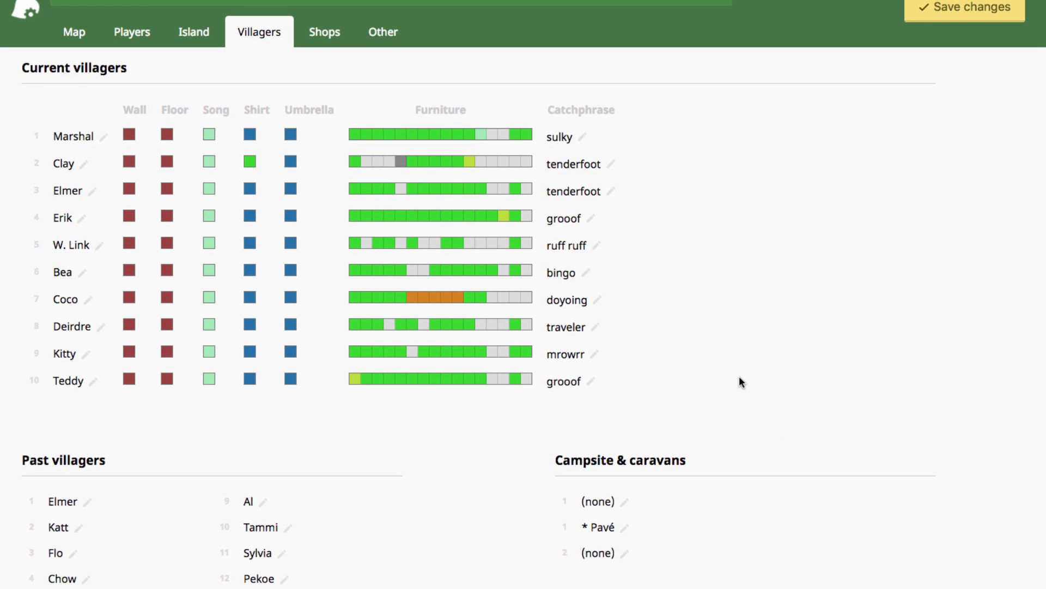